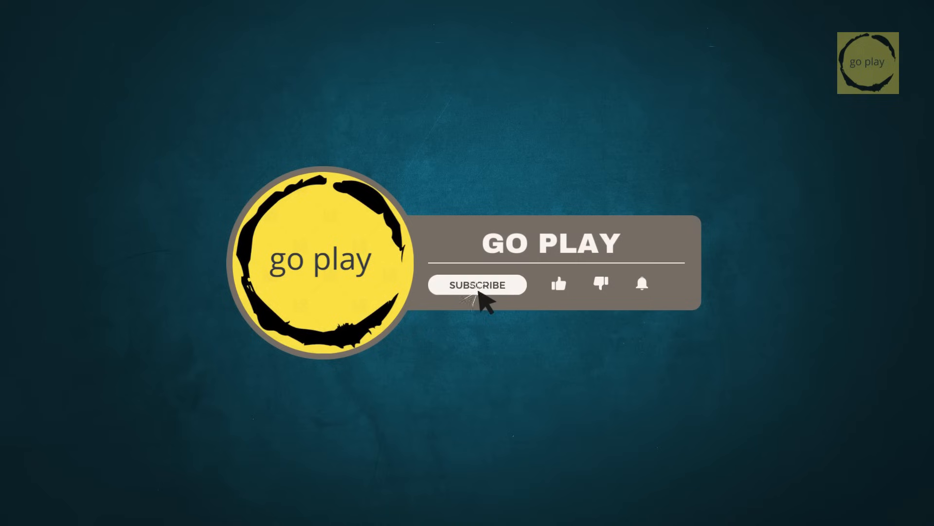
- Browse PS4 Settings and run System Software Update, which reports version 12.50 available
{"action": "left_click", "coordinate": [477, 284]}
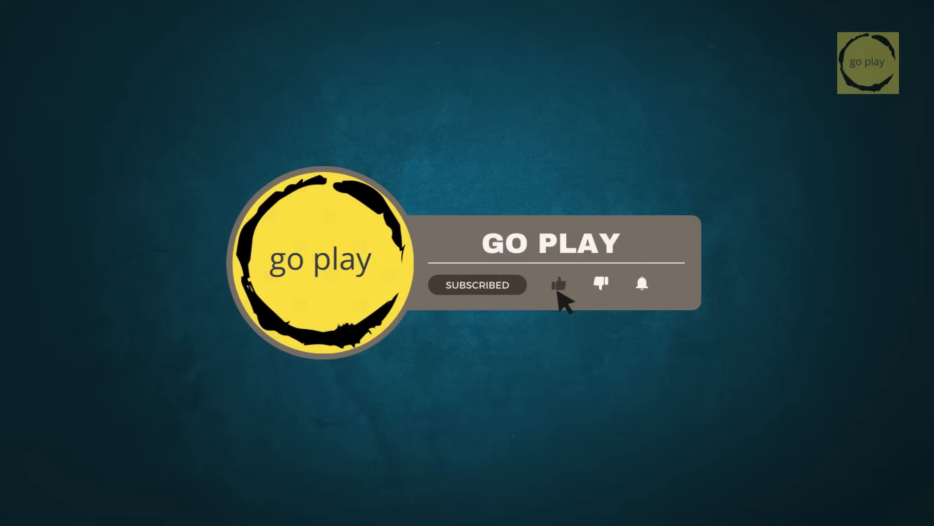
{"action": "mouse_move", "coordinate": [650, 300]}
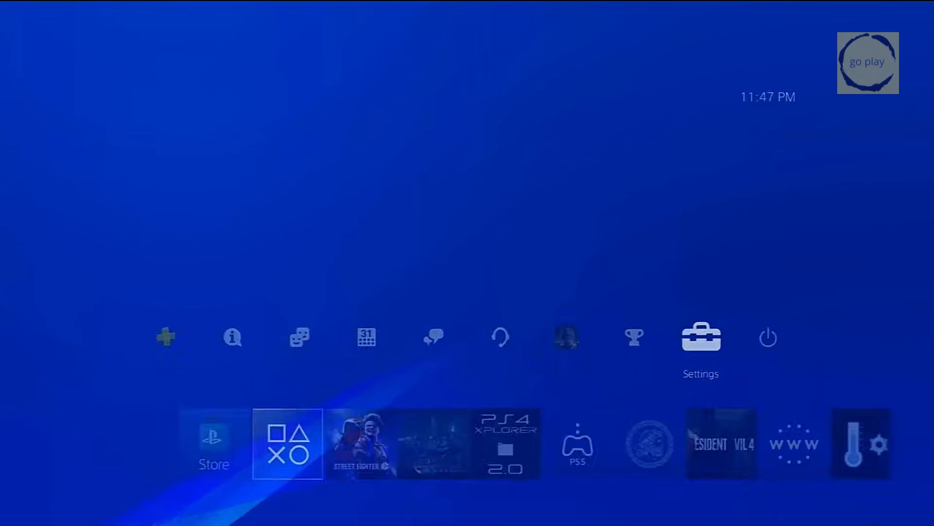
{"action": "left_click", "coordinate": [700, 337]}
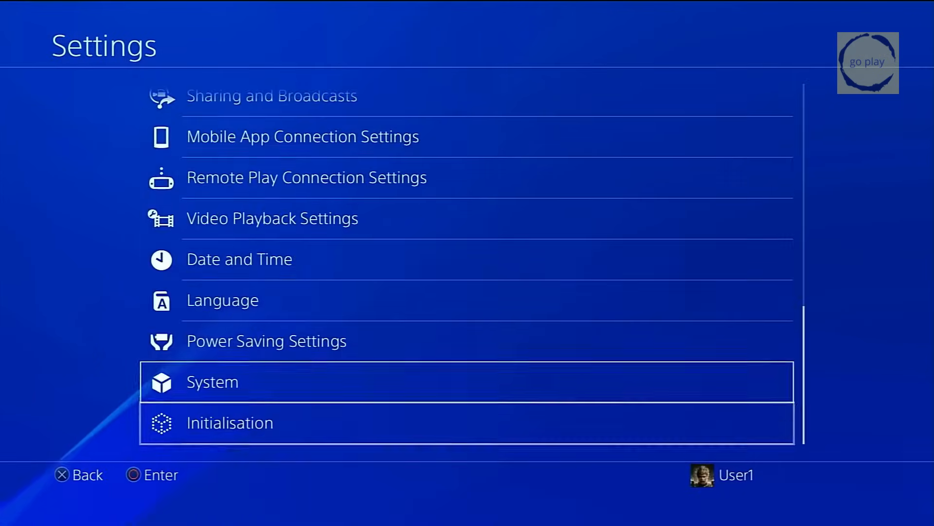
{"action": "left_click", "coordinate": [211, 381]}
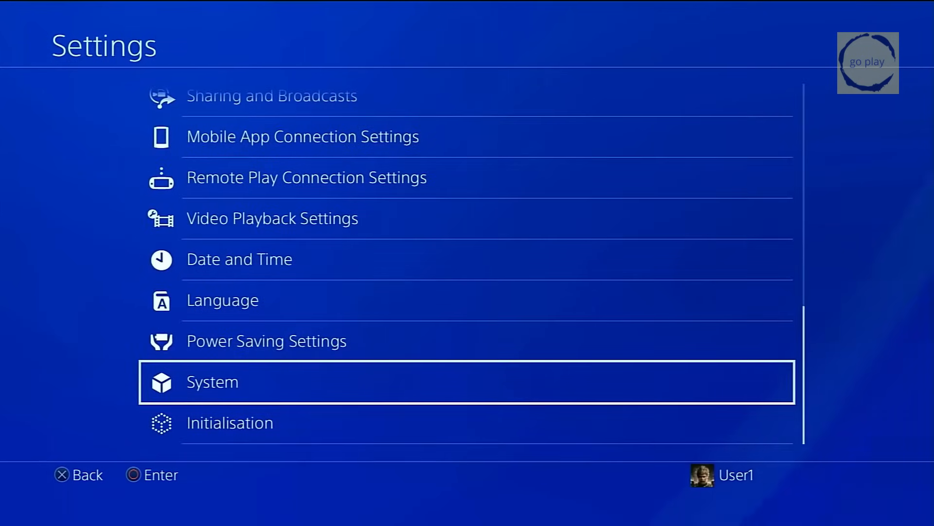
{"action": "scroll", "scroll_direction": "down", "scroll_amount": 3}
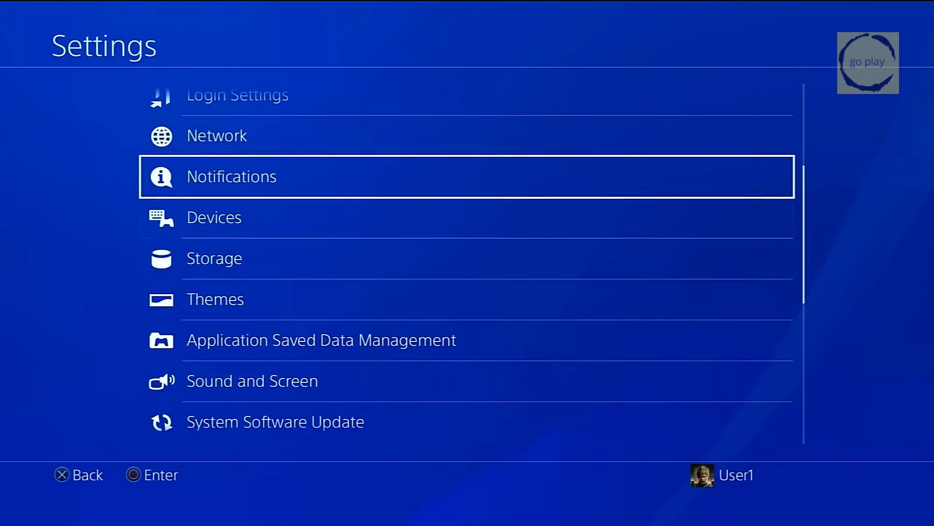
{"action": "left_click", "coordinate": [216, 135]}
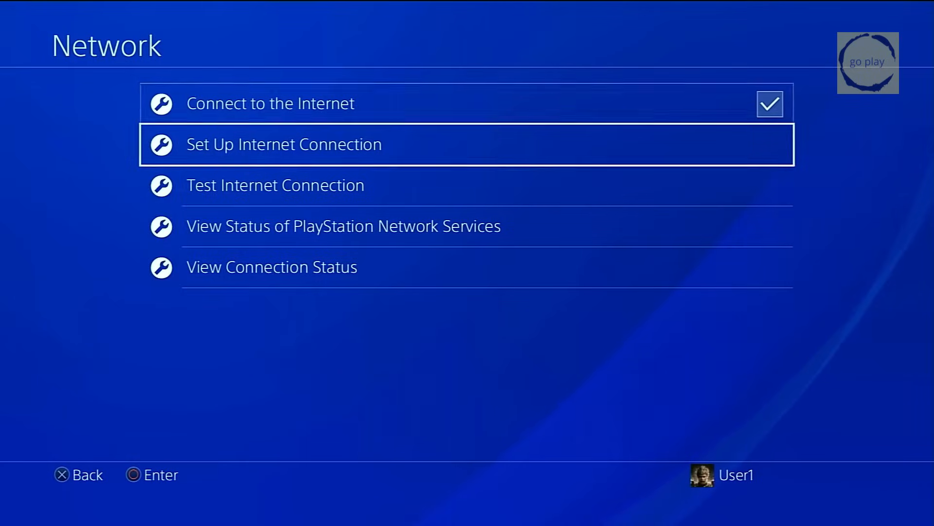
{"action": "left_click", "coordinate": [283, 143]}
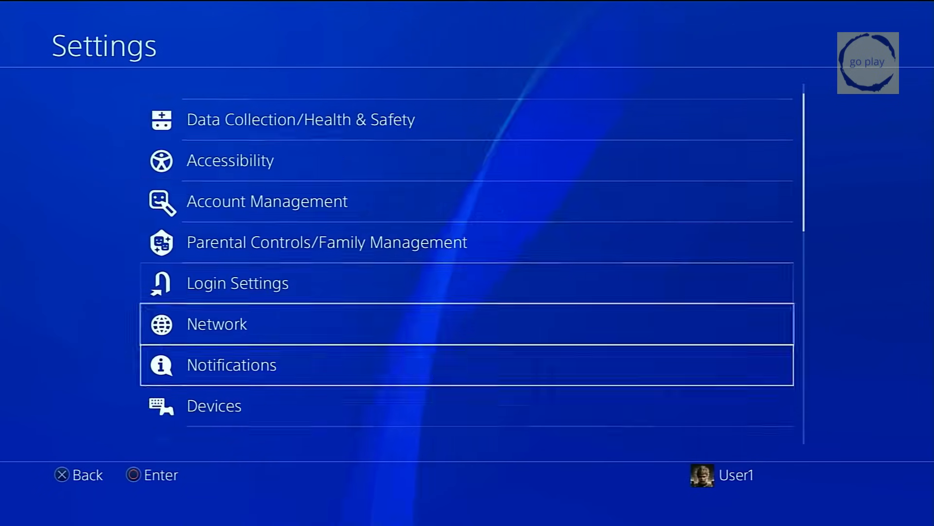
{"action": "scroll", "scroll_direction": "down", "scroll_amount": 3}
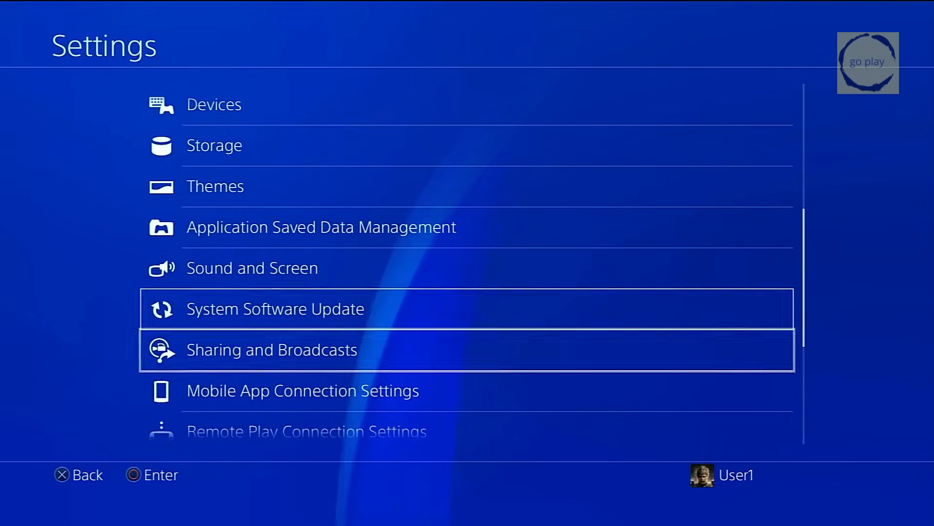
{"action": "left_click", "coordinate": [273, 308]}
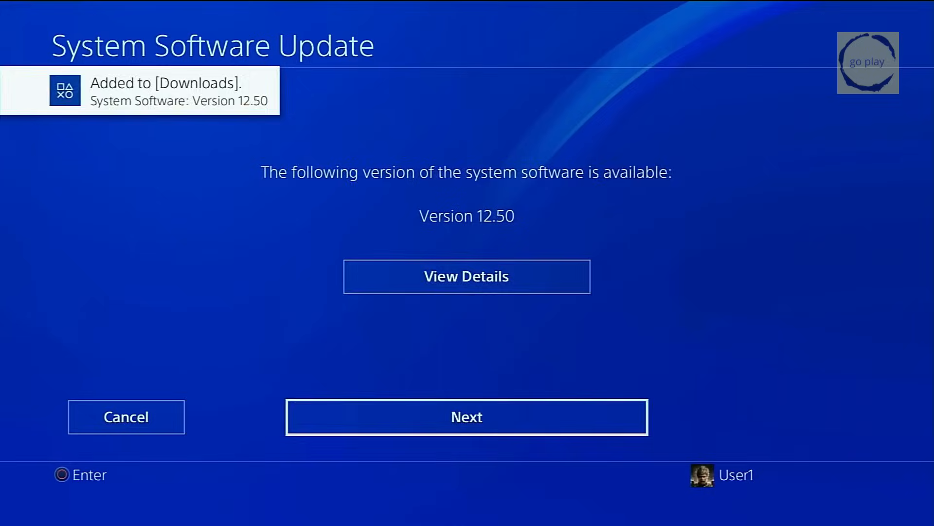
- Skip the 12.50 notice, log in as User1, view System Information, and sign in to PSN
{"action": "left_click", "coordinate": [466, 416]}
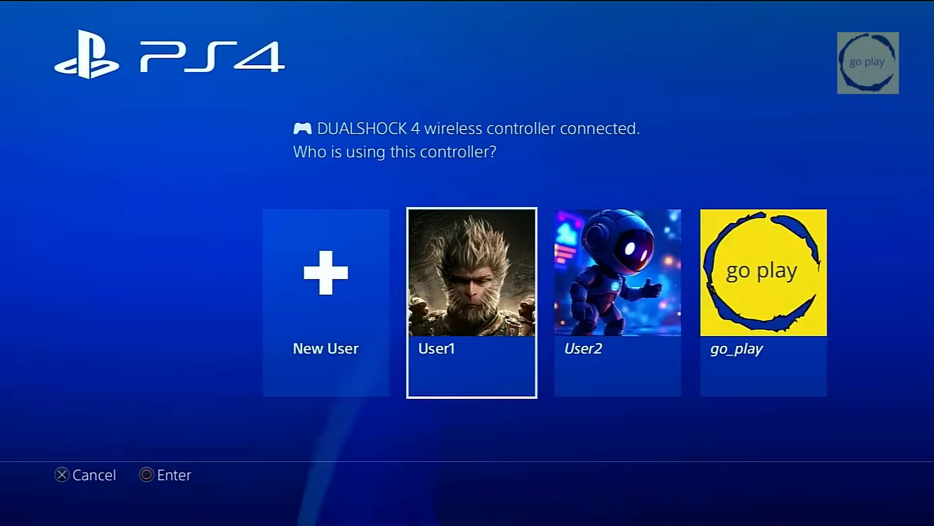
{"action": "left_click", "coordinate": [470, 271]}
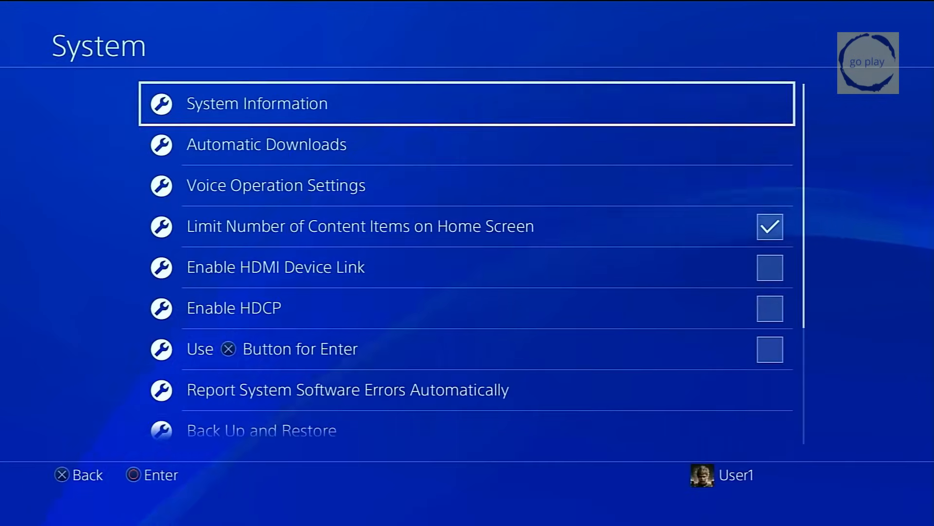
{"action": "left_click", "coordinate": [256, 103]}
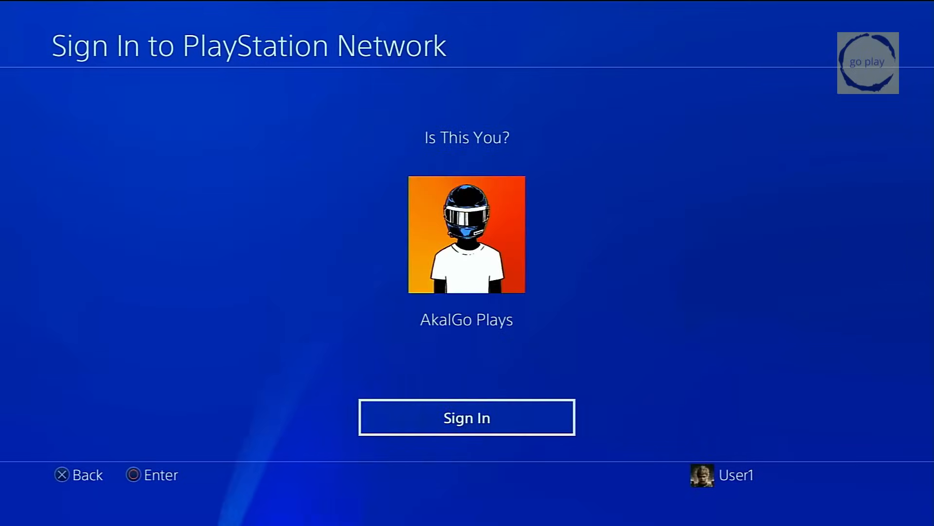
{"action": "left_click", "coordinate": [466, 416]}
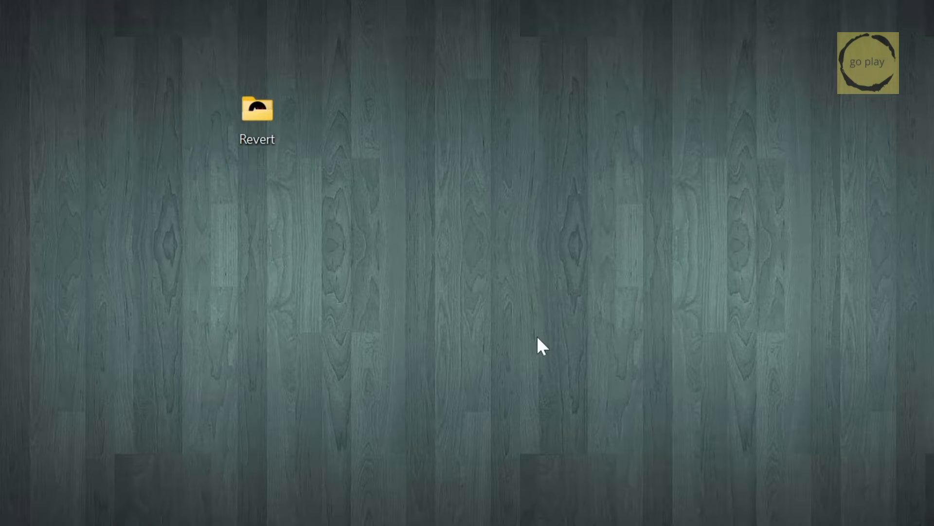
{"action": "mouse_move", "coordinate": [272, 168]}
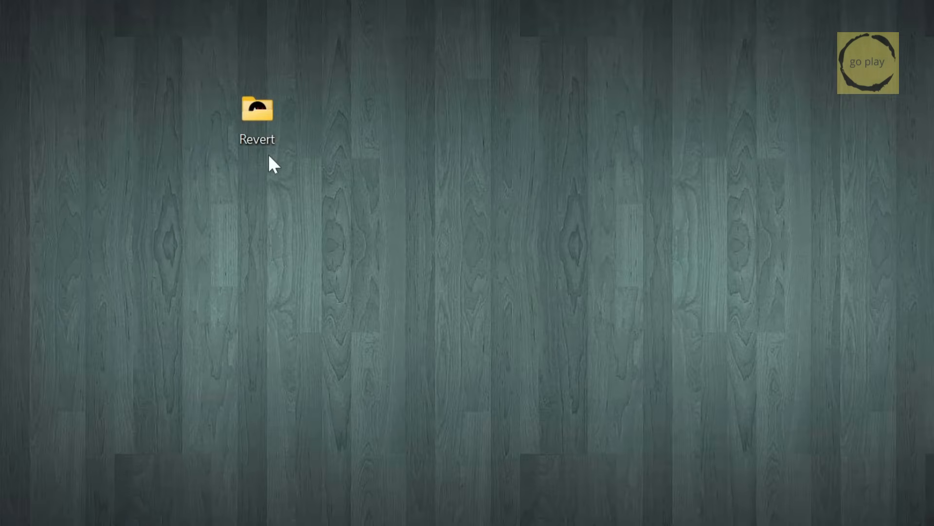
- Open Revert, inspect the two .bin files in Patch 10.50, and return to Revert
{"action": "double_click", "coordinate": [257, 108]}
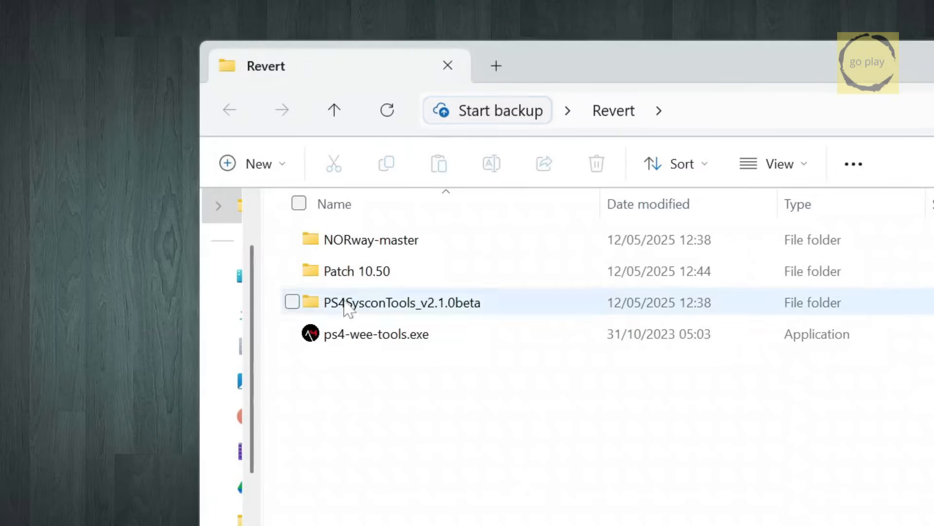
{"action": "left_click", "coordinate": [357, 270]}
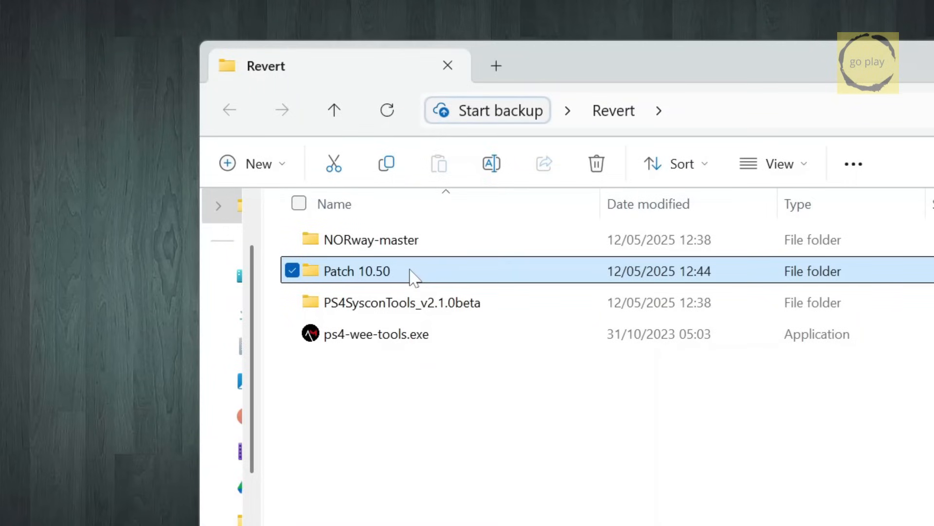
{"action": "mouse_move", "coordinate": [427, 277]}
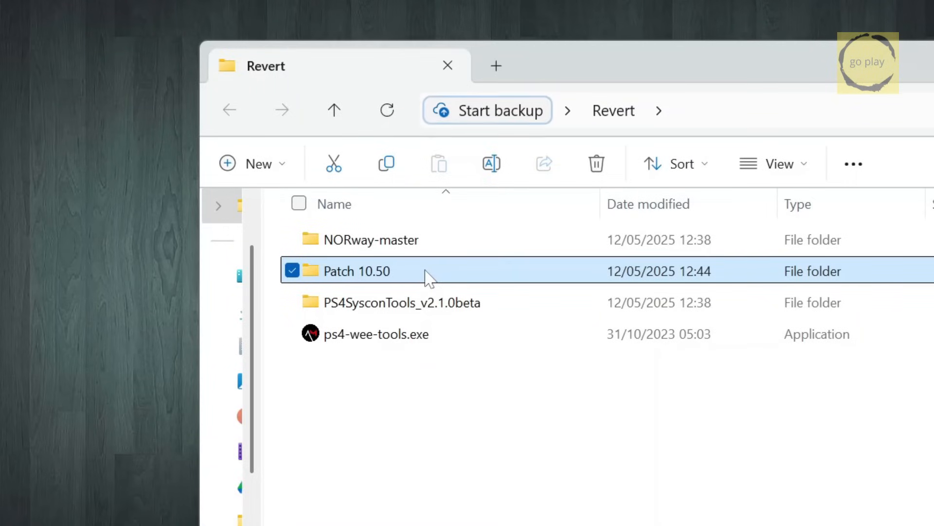
{"action": "double_click", "coordinate": [356, 270]}
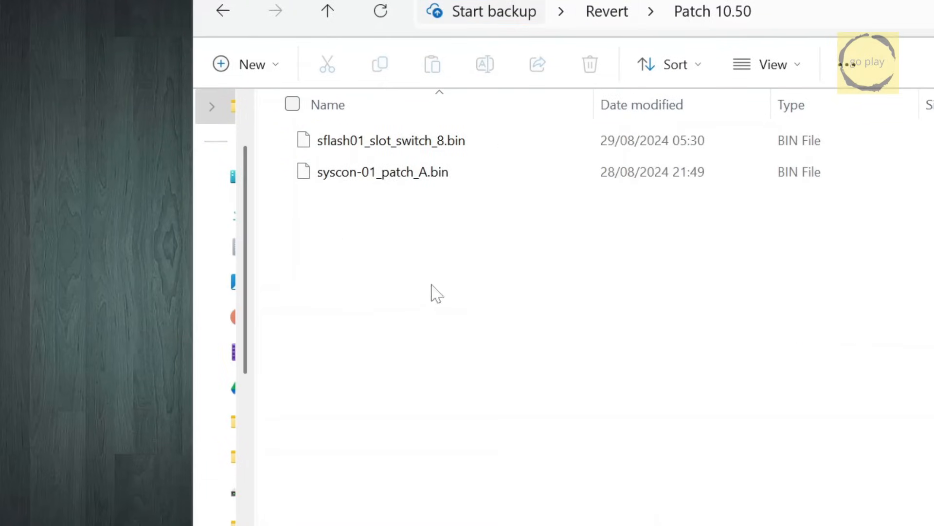
{"action": "key", "text": "ctrl+a"}
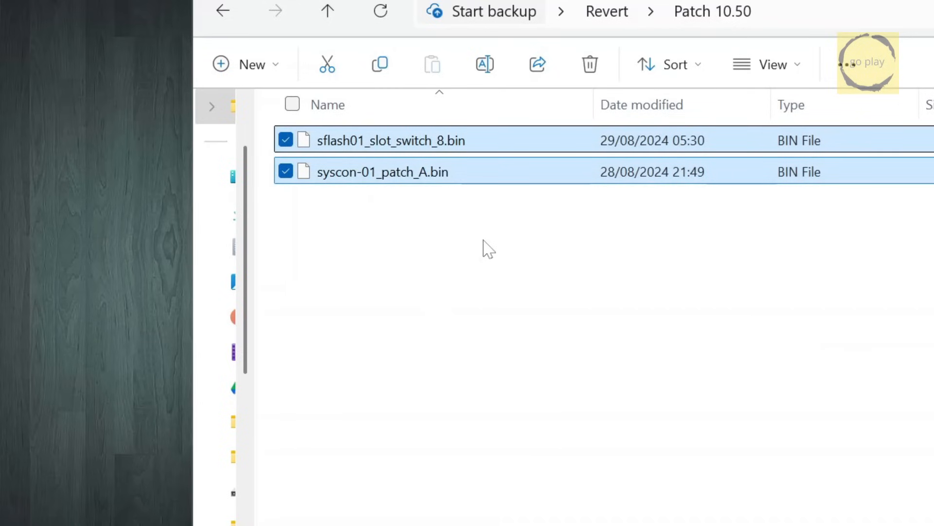
{"action": "left_click", "coordinate": [424, 290]}
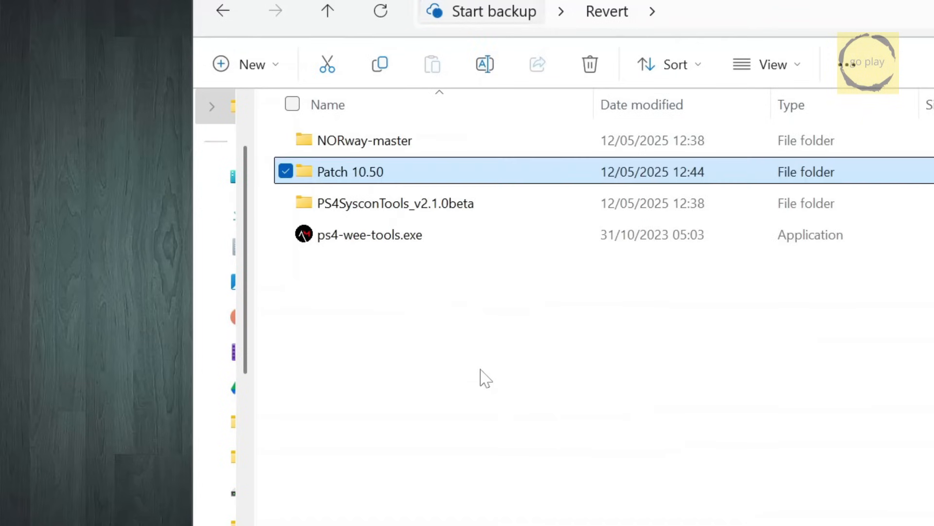
{"action": "left_click", "coordinate": [483, 366]}
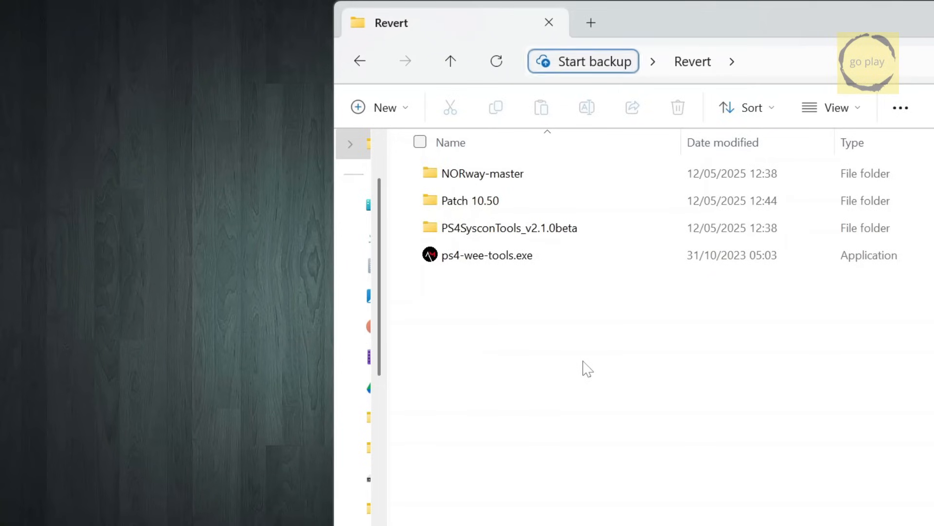
- Launch teensy.exe from PS4SysconTools_v2.1.0beta\HW\Loaders
{"action": "left_click", "coordinate": [510, 228]}
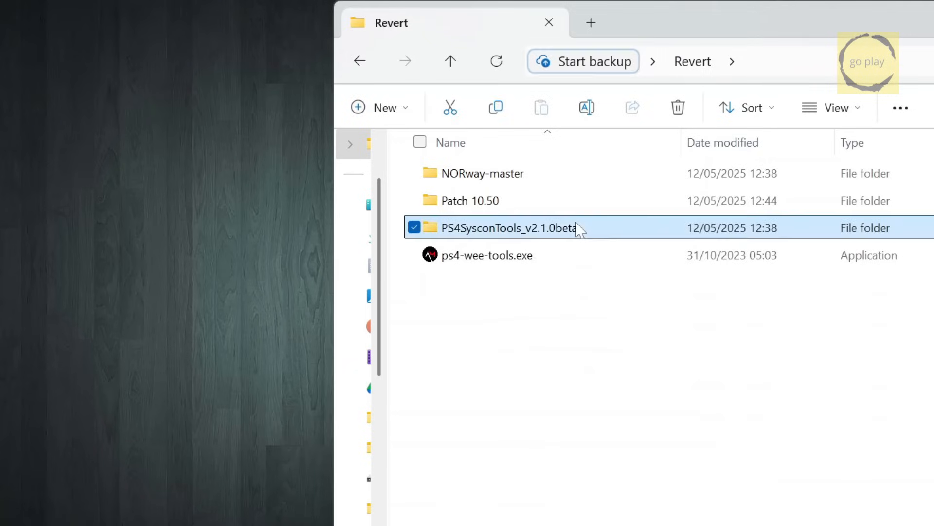
{"action": "double_click", "coordinate": [510, 228]}
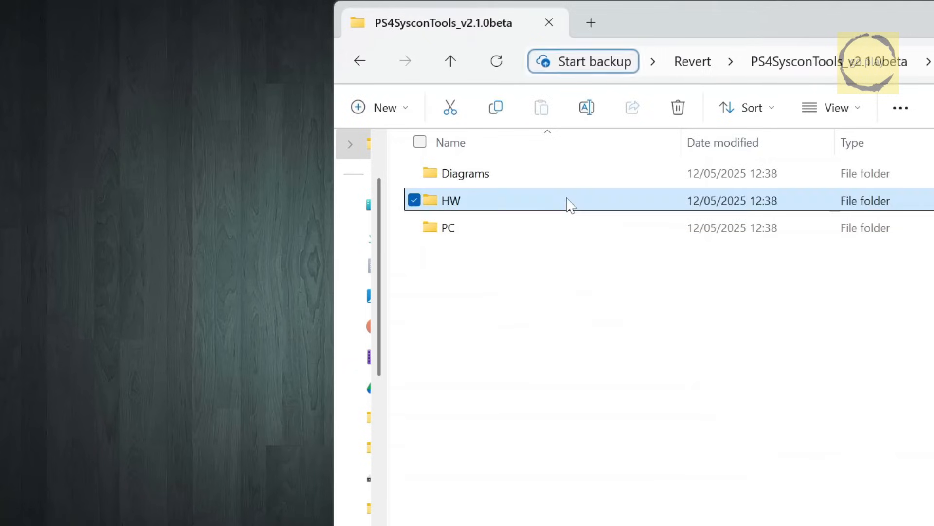
{"action": "double_click", "coordinate": [450, 199]}
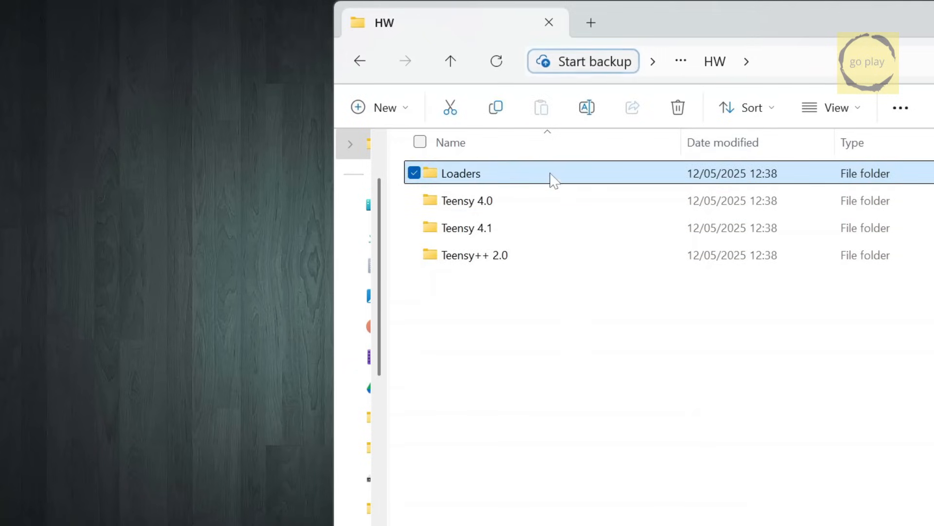
{"action": "double_click", "coordinate": [459, 173]}
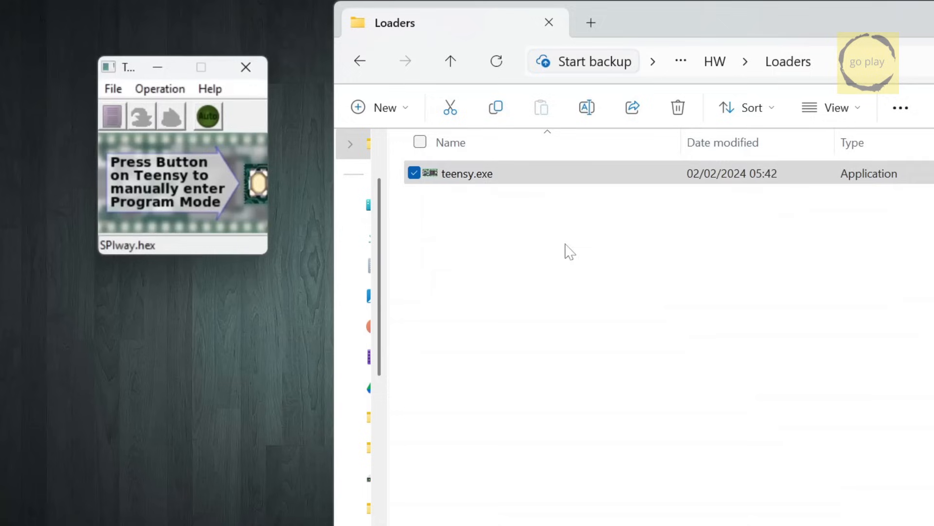
- Load SPIway.hex from Revert\NORway-master\SPIway\Release into Teensy Loader
{"action": "left_click", "coordinate": [450, 61]}
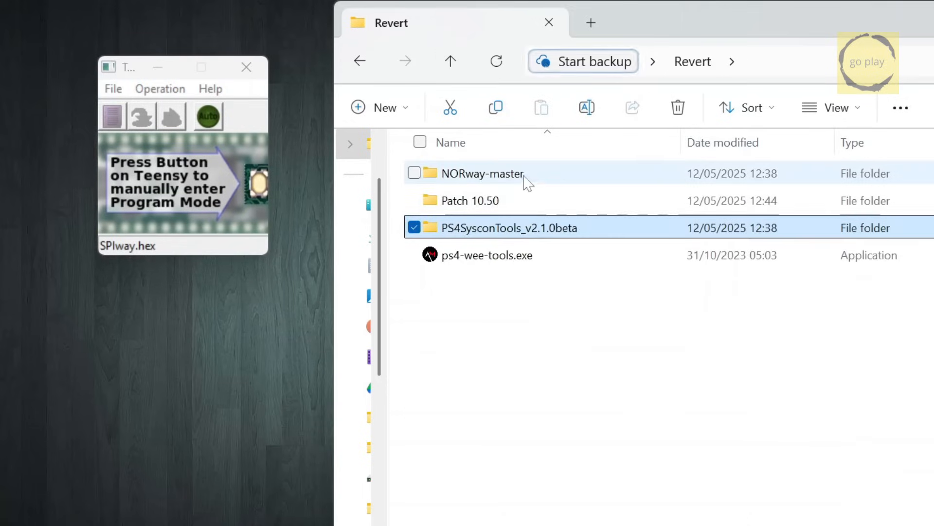
{"action": "double_click", "coordinate": [486, 173]}
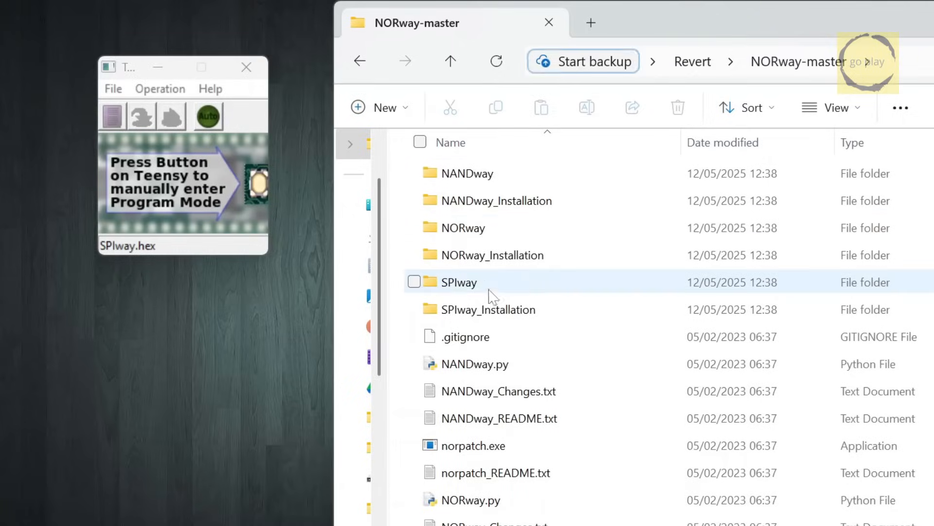
{"action": "double_click", "coordinate": [459, 281]}
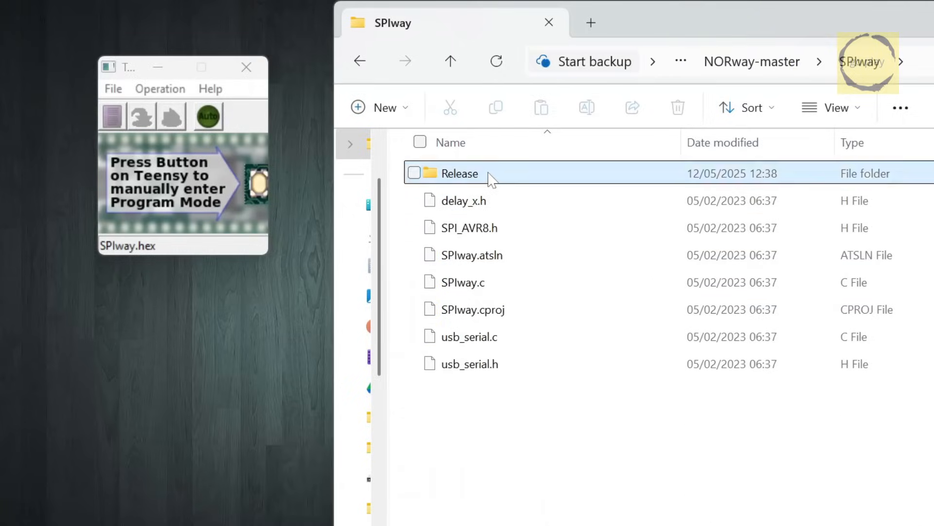
{"action": "double_click", "coordinate": [459, 173]}
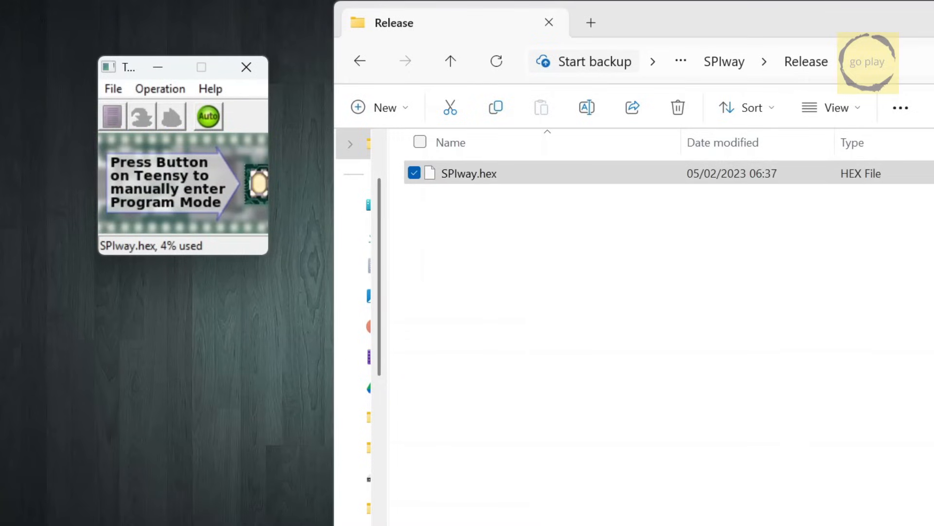
{"action": "left_click", "coordinate": [247, 67]}
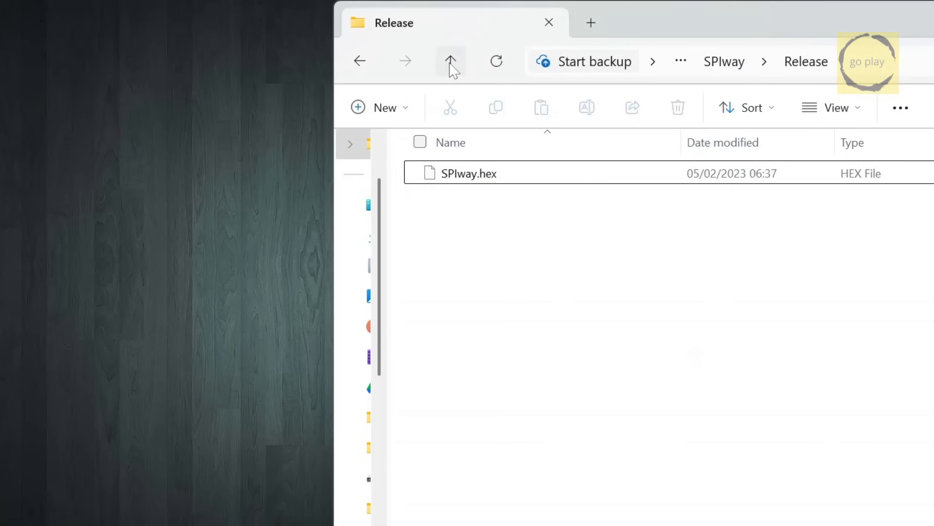
- Return from Release to NORway-master and open a Command Prompt in that folder
{"action": "left_click", "coordinate": [450, 61]}
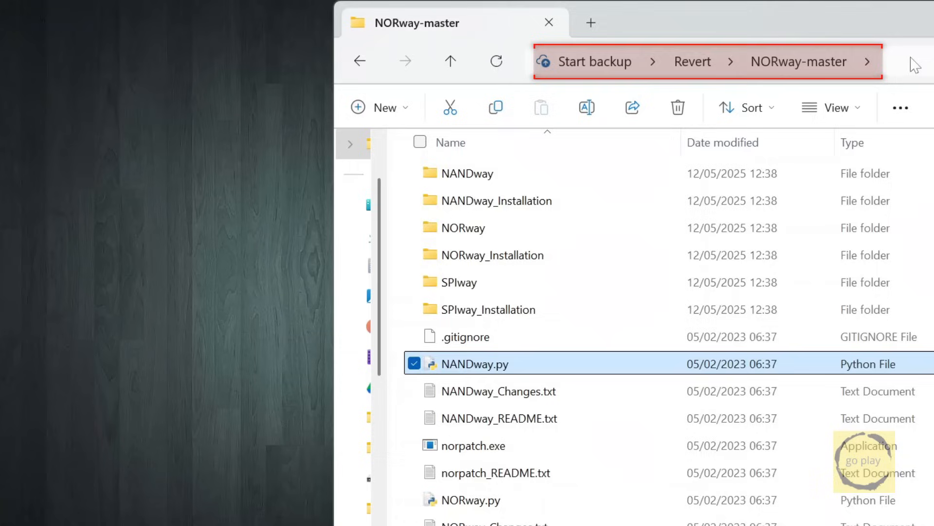
{"action": "left_click", "coordinate": [703, 61]}
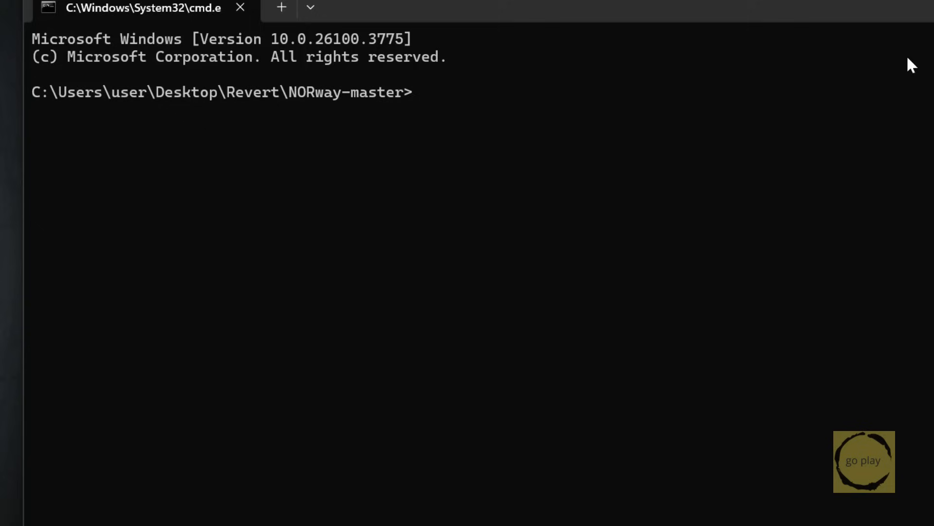
- Enter the partial command 'py -2.7-32 SPIway.py COM' without running it
{"action": "type", "text": "py"}
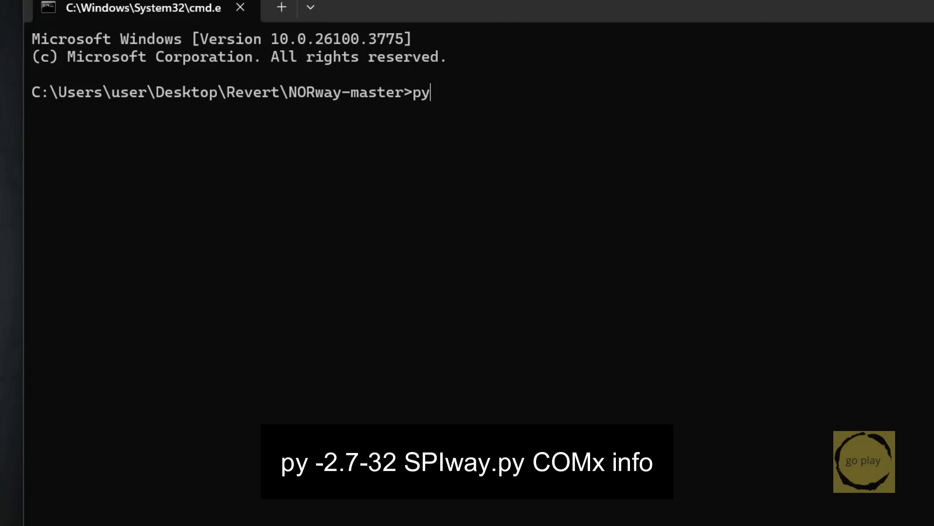
{"action": "type", "text": "-2.7-32 SPIway.py"}
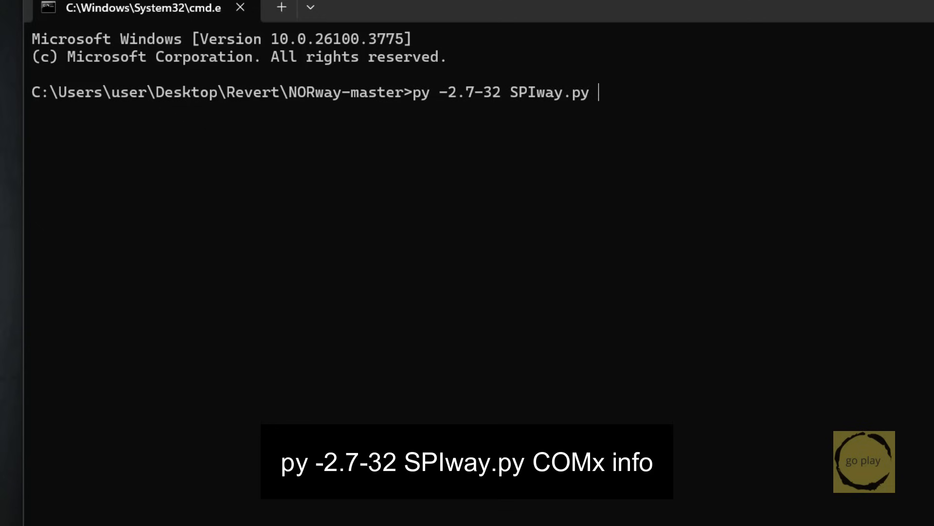
{"action": "type", "text": "COM"}
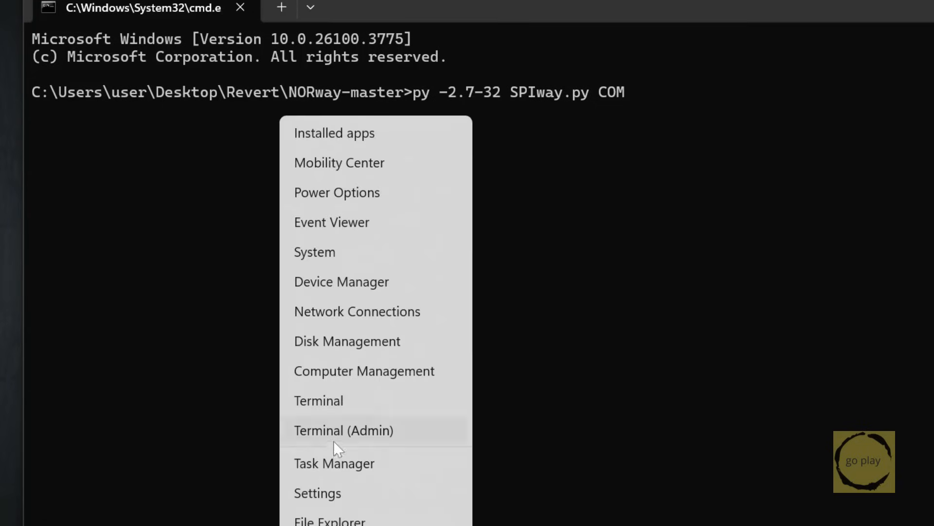
- Look up the Teensy's port in Device Manager (USB Serial Device, COM6), then close it
{"action": "left_click", "coordinate": [341, 281]}
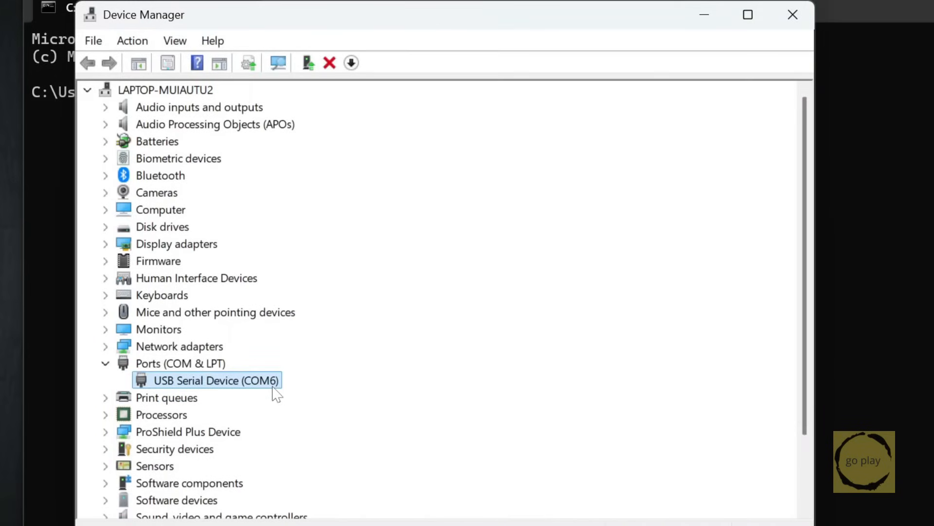
{"action": "mouse_move", "coordinate": [794, 14]}
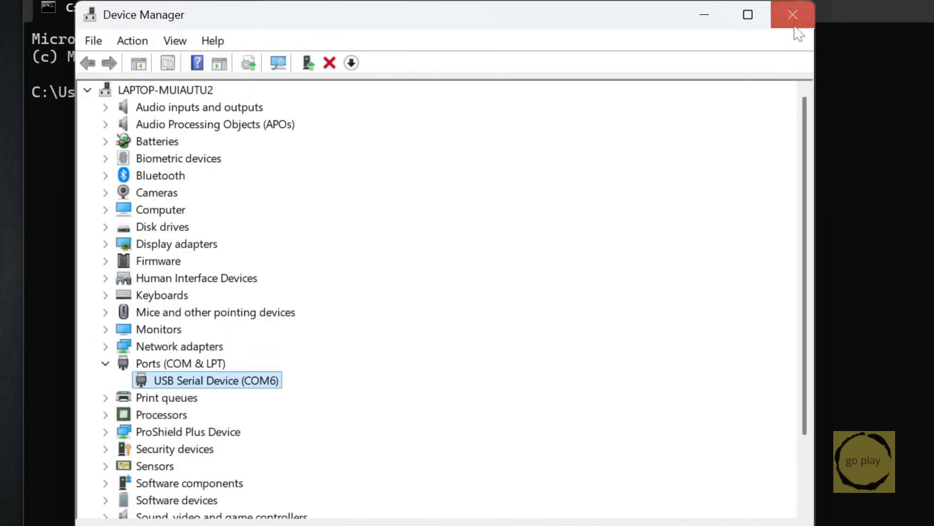
{"action": "left_click", "coordinate": [793, 14]}
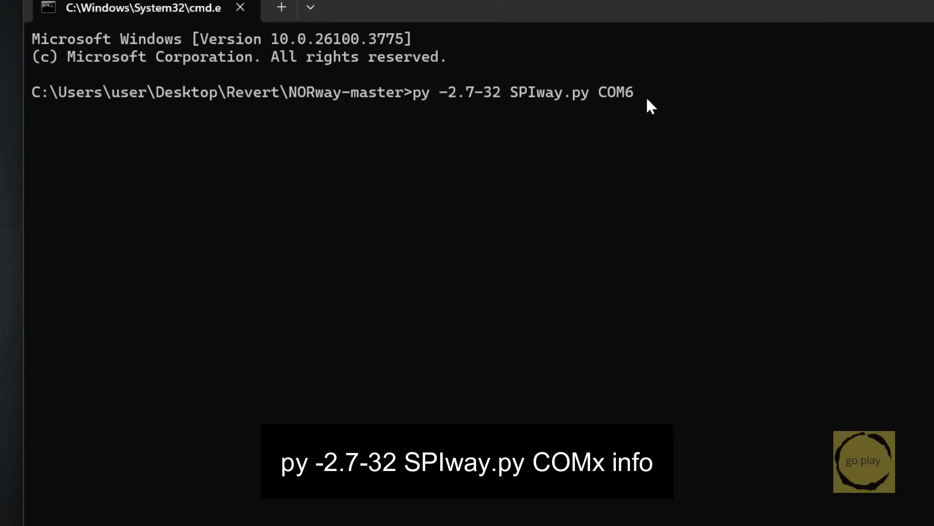
- Run 'py -2.7-32 SPIway.py COM6 info' to detect the 32 MB Winbond W25Q256FV chip
{"action": "type", "text": "info"}
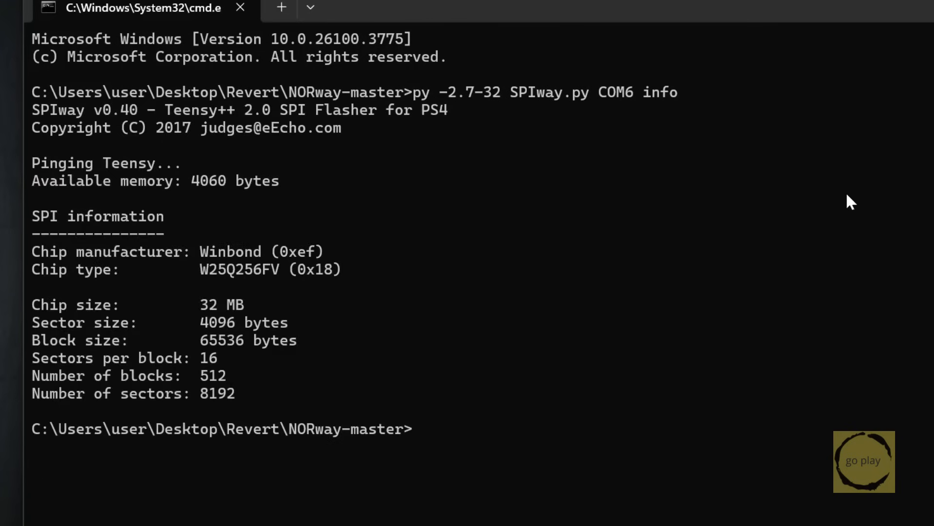
{"action": "mouse_move", "coordinate": [208, 260]}
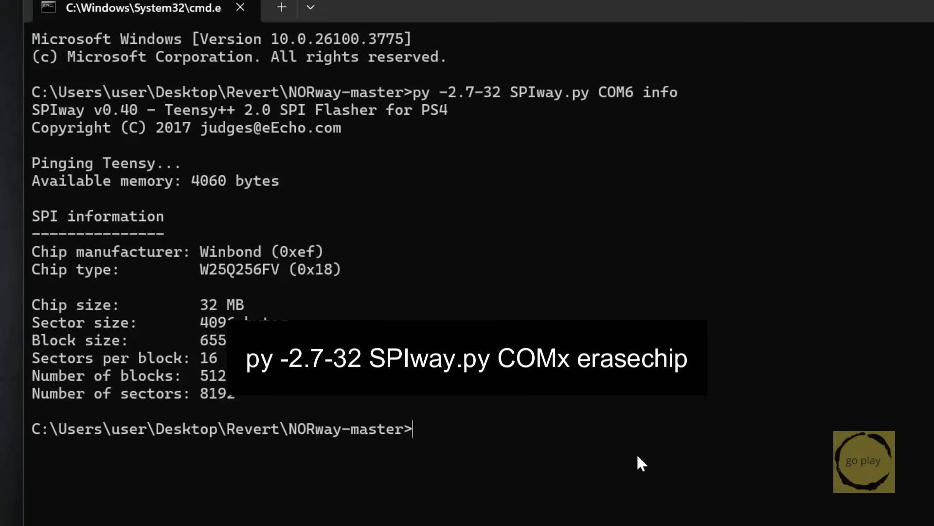
- Run 'py -2.7-32 SPIway.py COM6 erasechip' to wipe the NOR, then clear the console with cls
{"action": "type", "text": "py -2.7-32 SPIway.py COM6 info"}
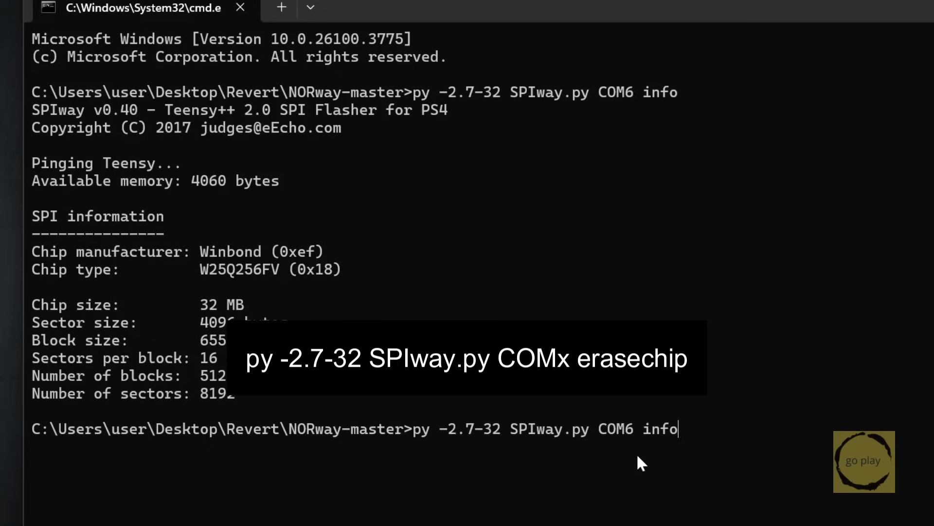
{"action": "key", "text": "Backspace"}
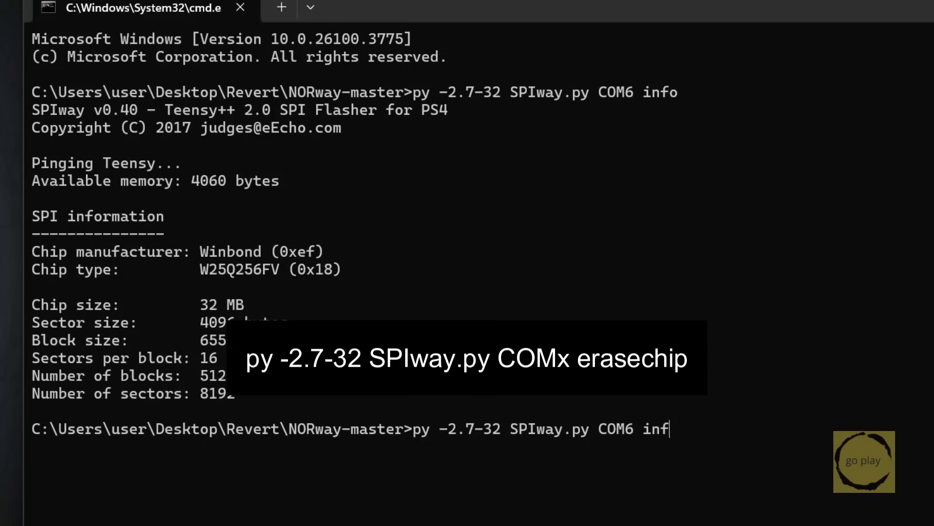
{"action": "type", "text": "erasi"}
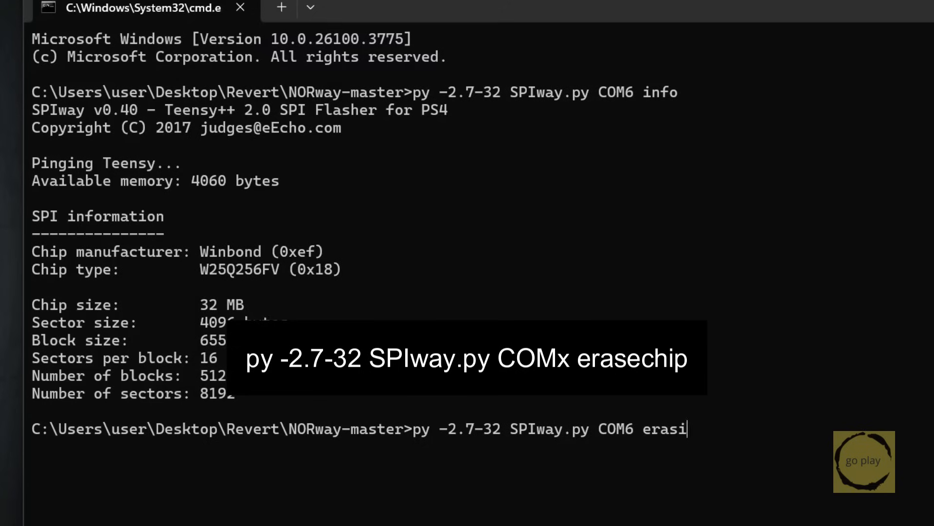
{"action": "type", "text": "chip"}
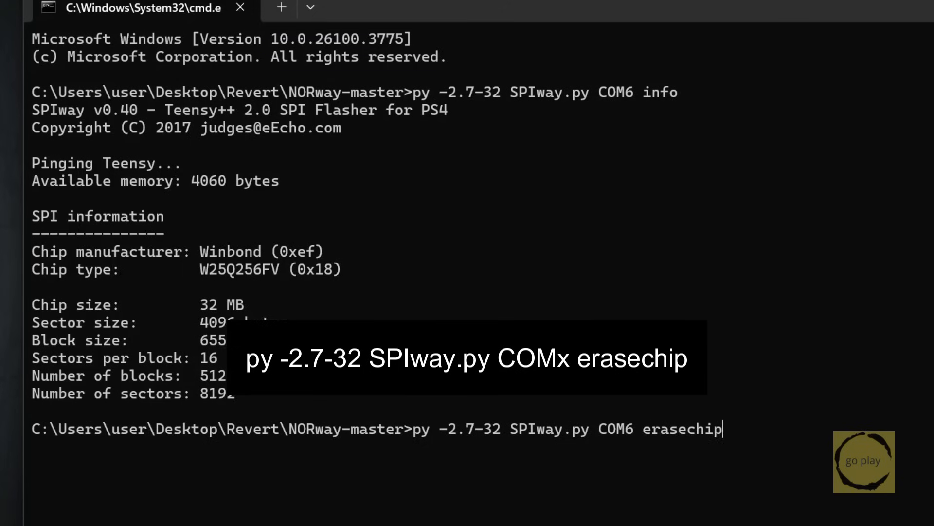
{"action": "key", "text": "enter"}
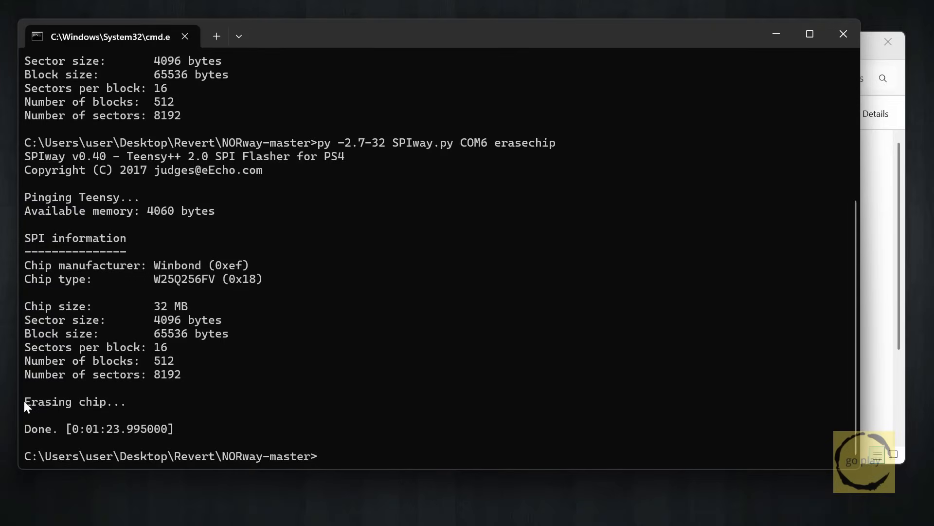
{"action": "type", "text": "cls"}
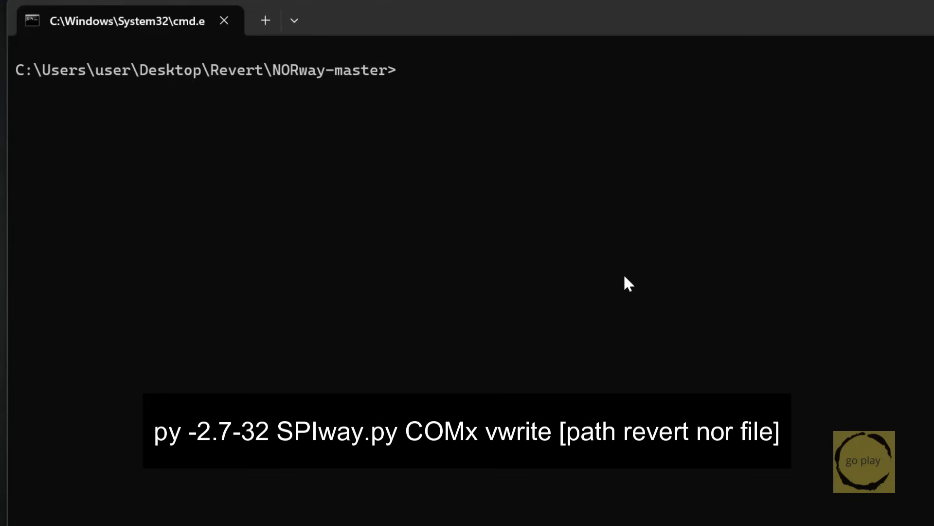
- Edit the recalled erase command into 'py -2.7-32 SPIway.py COM6 vwrite ', awaiting a file path
{"action": "type", "text": "py -2.7-32 SPIway.py COM6 erasechip"}
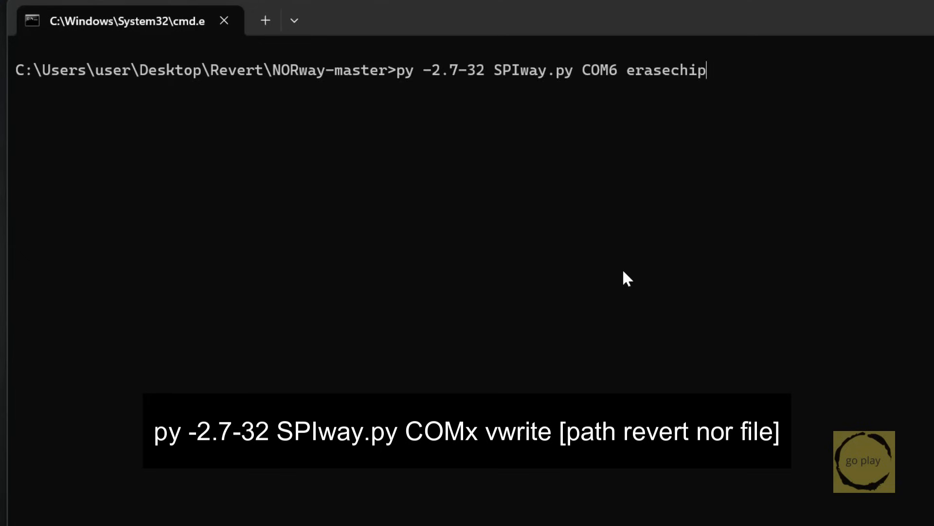
{"action": "key", "text": "BackSpace"}
{"action": "type", "text": "vwrit"}
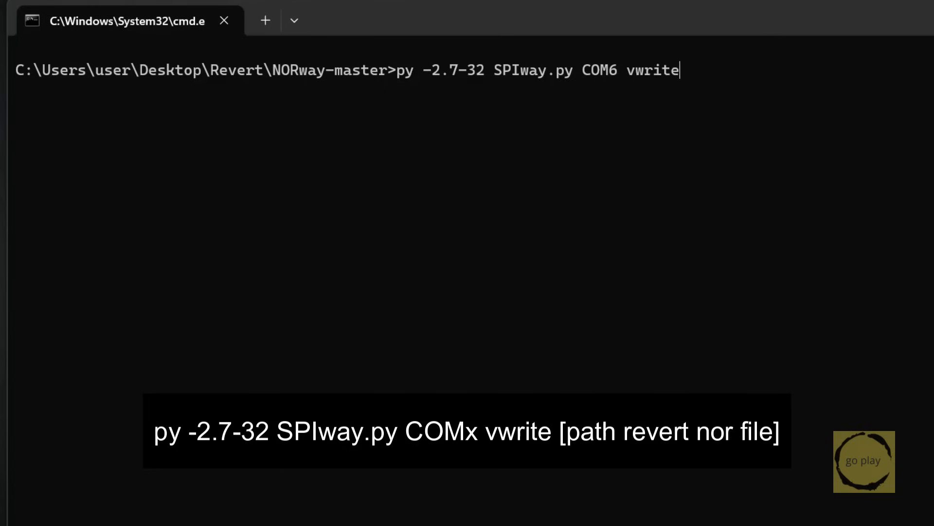
{"action": "type", "text": "\" \""}
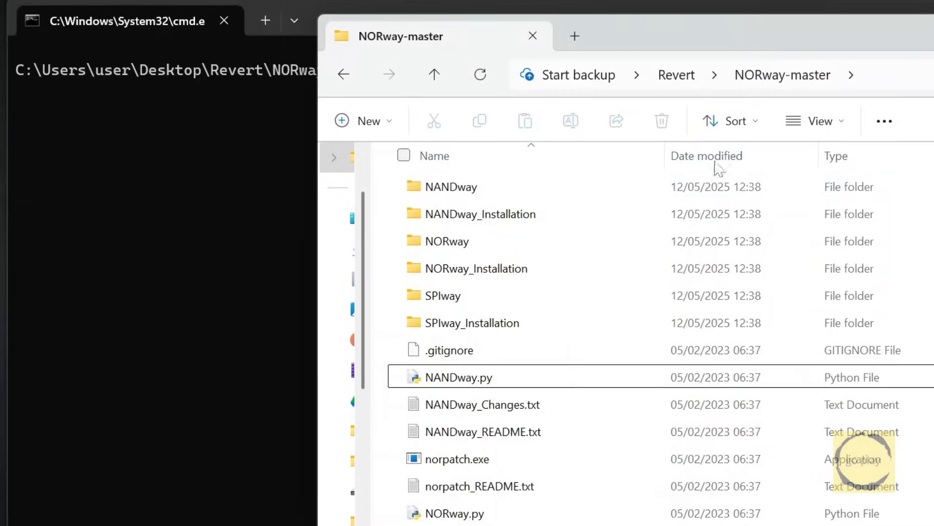
- From Revert\Patch 10.50, copy sflash01_slot_switch_8.bin's full path via Copy as path
{"action": "left_click", "coordinate": [676, 75]}
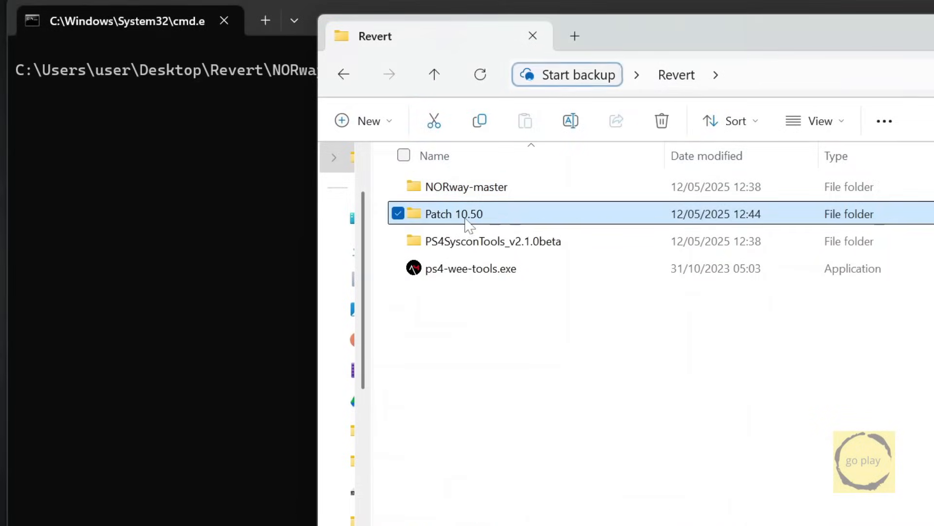
{"action": "double_click", "coordinate": [453, 213]}
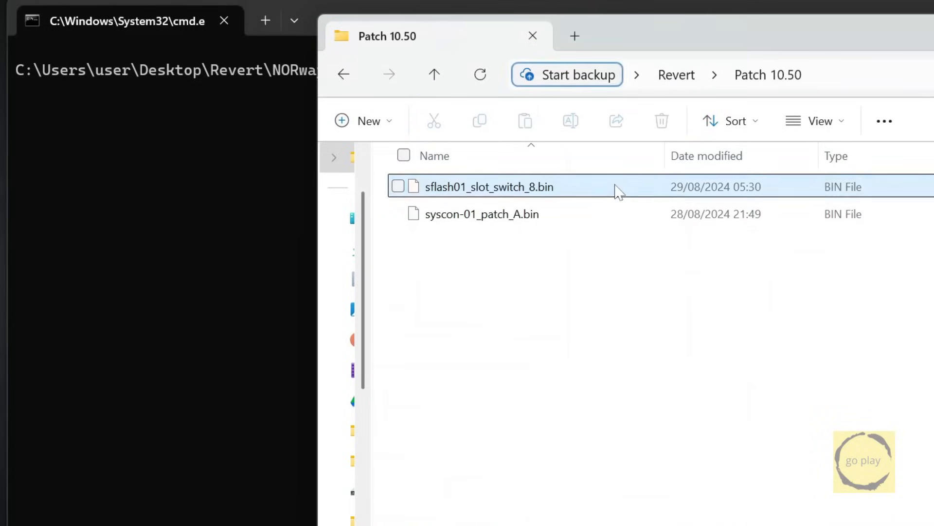
{"action": "right_click", "coordinate": [490, 186]}
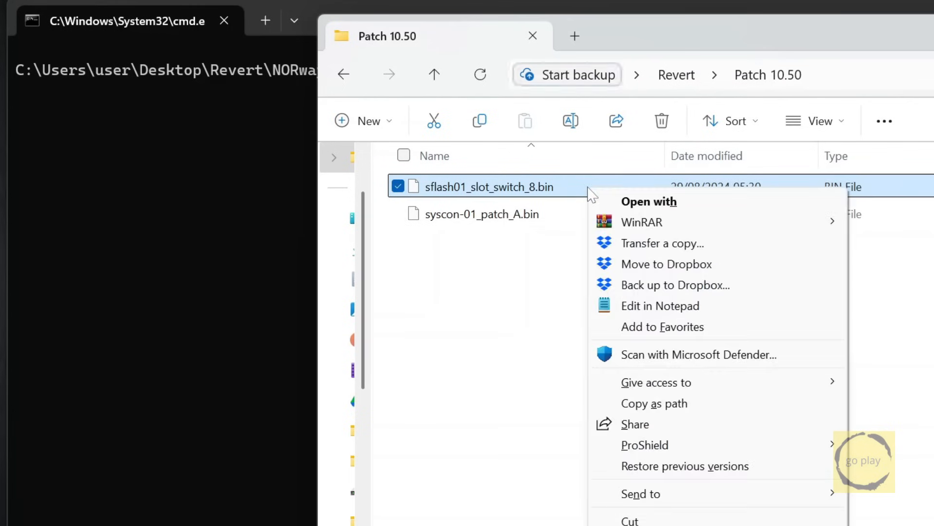
{"action": "left_click", "coordinate": [653, 403]}
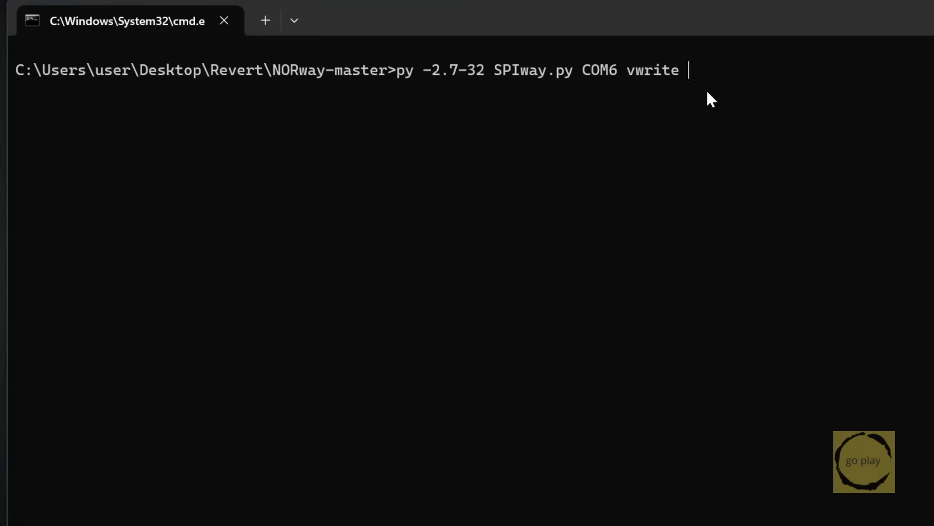
- Run SPIway vwrite on COM6 with sflash01_slot_switch_8.bin's path, writing all 512 blocks
{"action": "type", "text": "\"C:\\Users\\user\\Desktop\\Revert...lash01_slot_switch_8.bin\""}
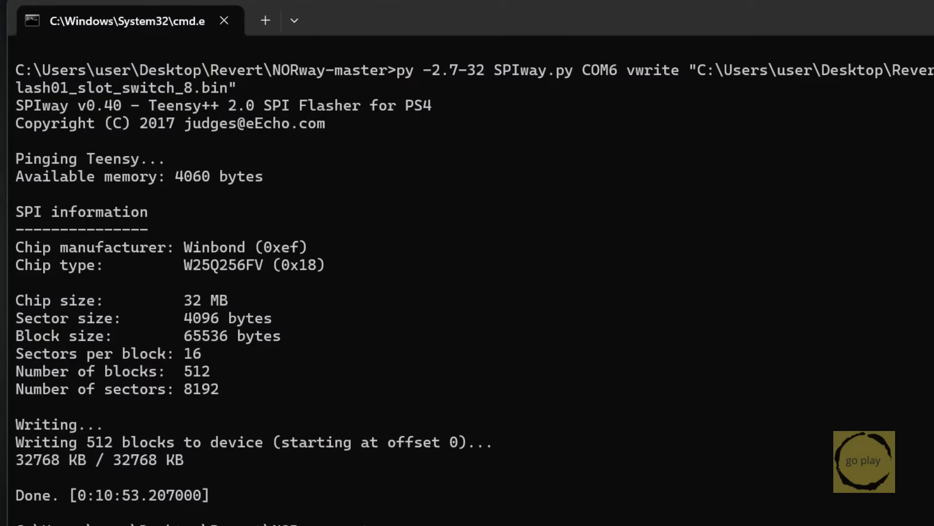
{"action": "mouse_move", "coordinate": [104, 514]}
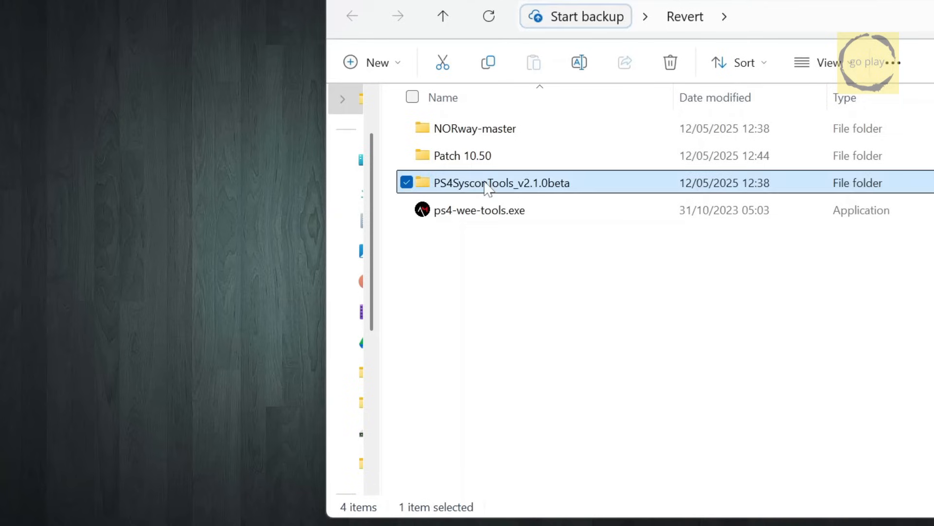
- Launch teensy.exe from PS4SysconTools HW\Loaders, flash the Teensy++ 2.0 PS4SysconFlasher v2.02 hex, then close it
{"action": "double_click", "coordinate": [502, 182]}
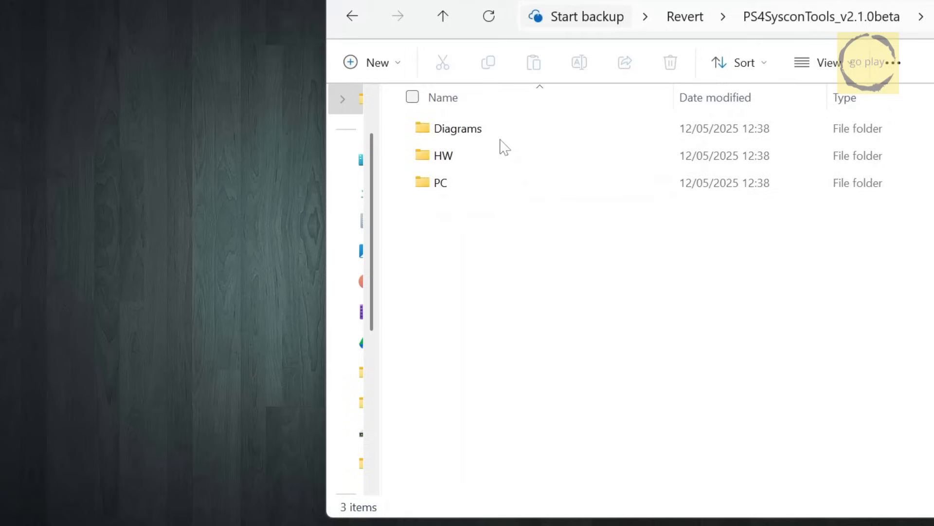
{"action": "double_click", "coordinate": [443, 155]}
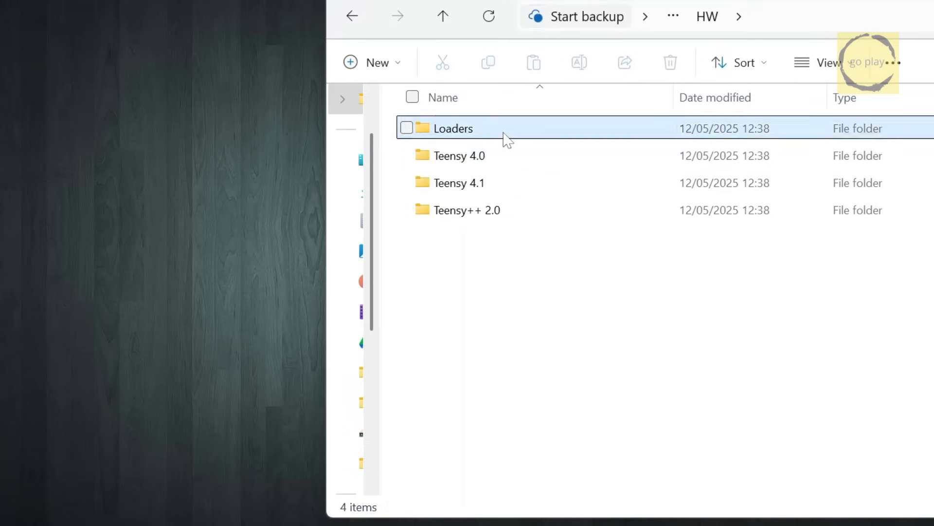
{"action": "double_click", "coordinate": [454, 127]}
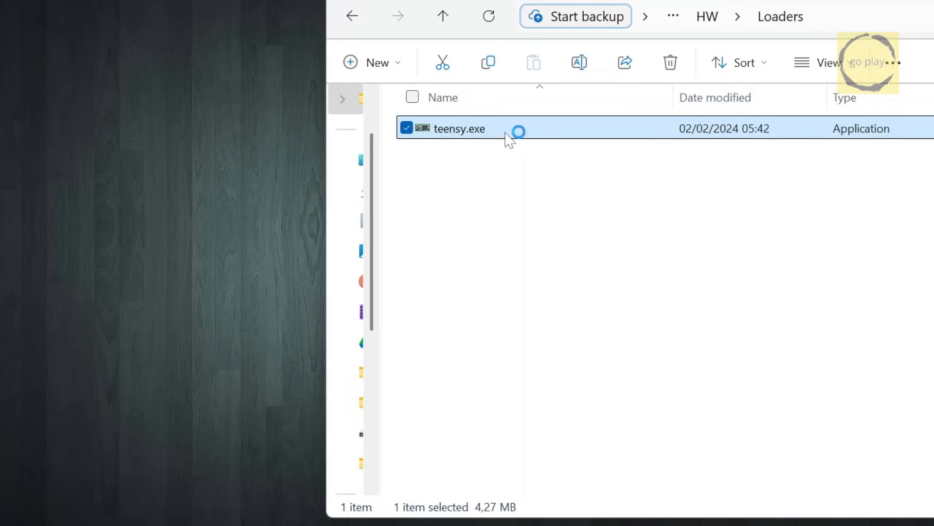
{"action": "double_click", "coordinate": [456, 128]}
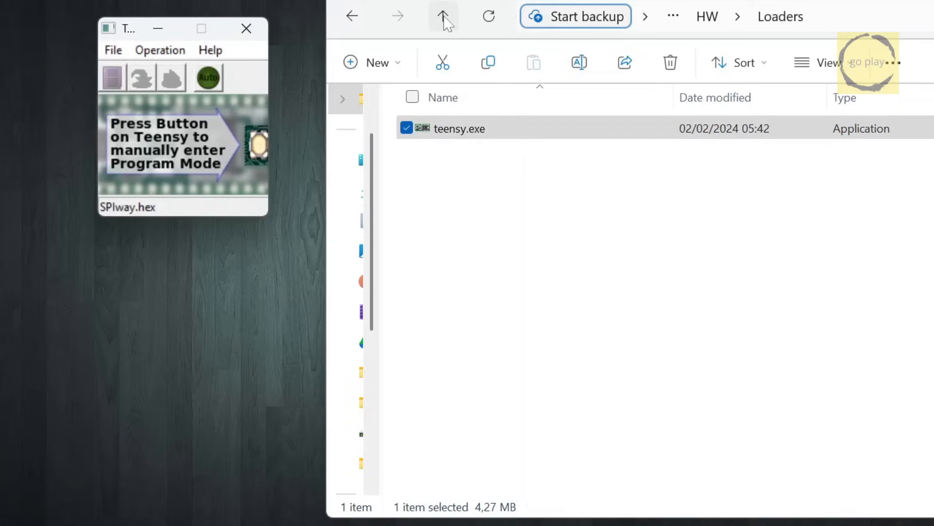
{"action": "left_click", "coordinate": [443, 16]}
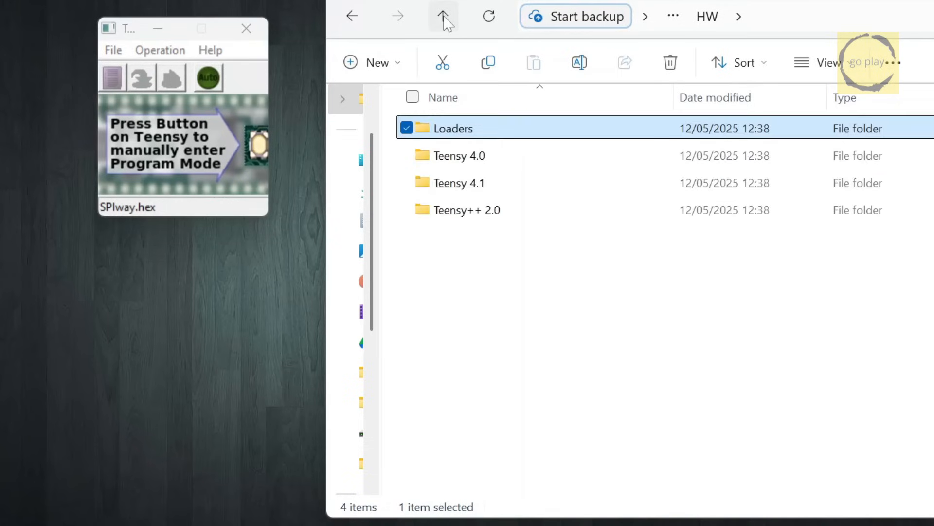
{"action": "left_click", "coordinate": [468, 209]}
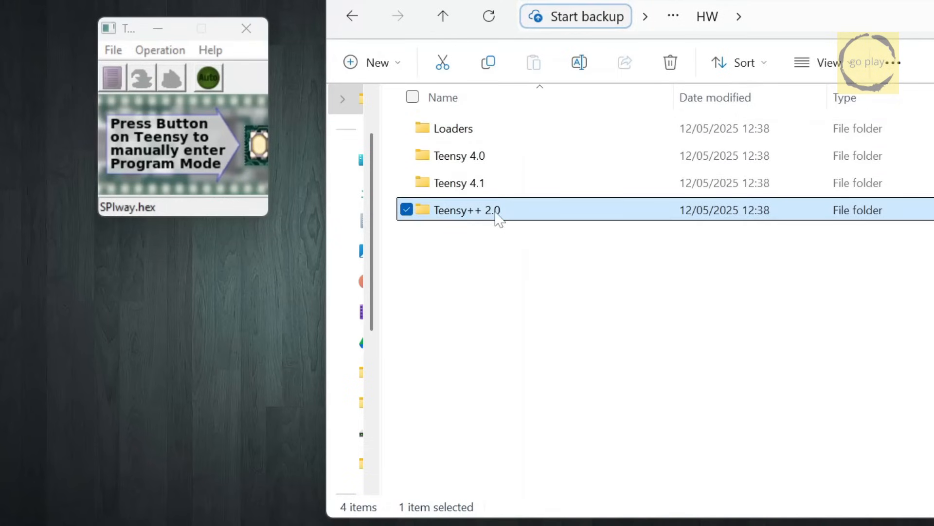
{"action": "double_click", "coordinate": [468, 210]}
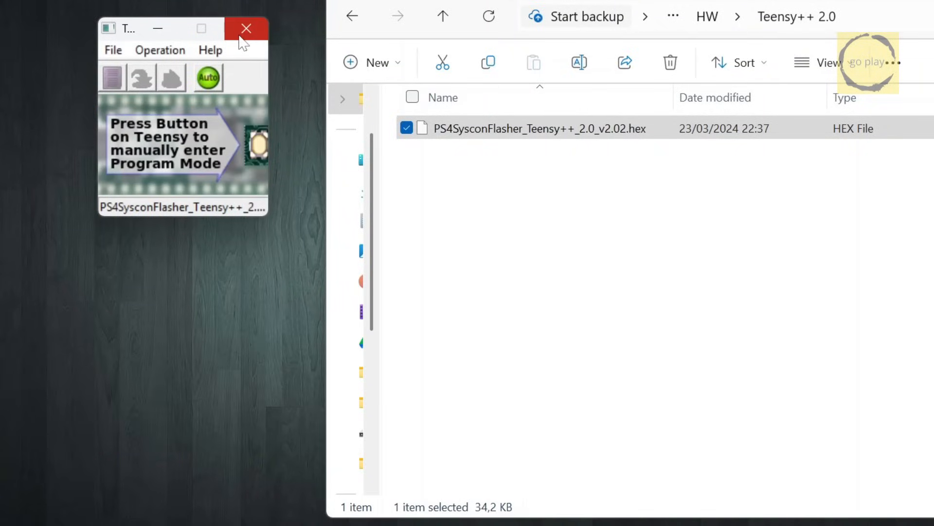
{"action": "left_click", "coordinate": [443, 16]}
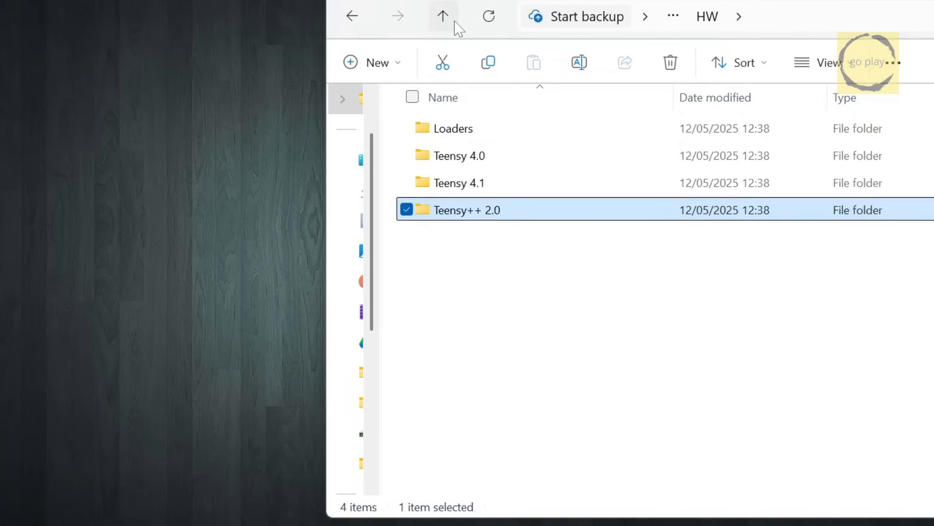
- Launch PS4 Syscon Tools from the PC folder and install the required .NET Desktop Runtime 8.0.15 x64
{"action": "left_click", "coordinate": [443, 16]}
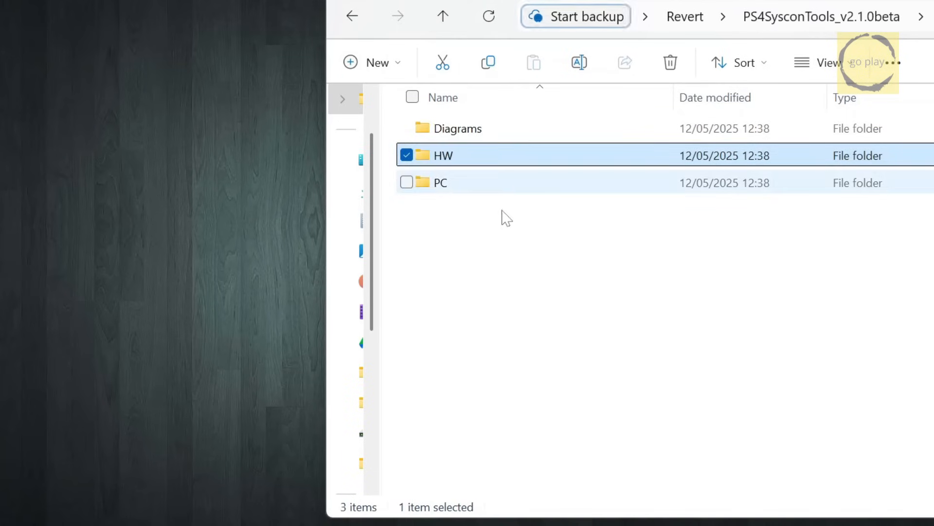
{"action": "left_click", "coordinate": [440, 182]}
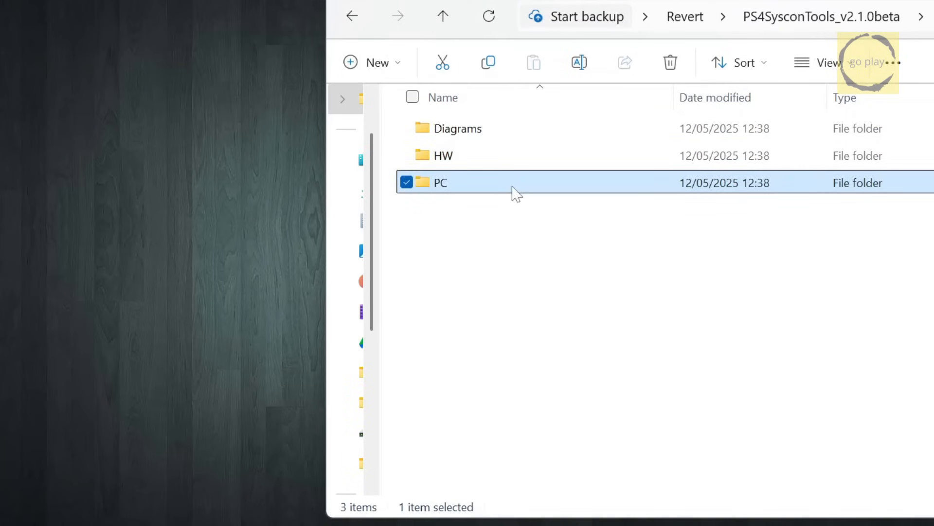
{"action": "double_click", "coordinate": [441, 183]}
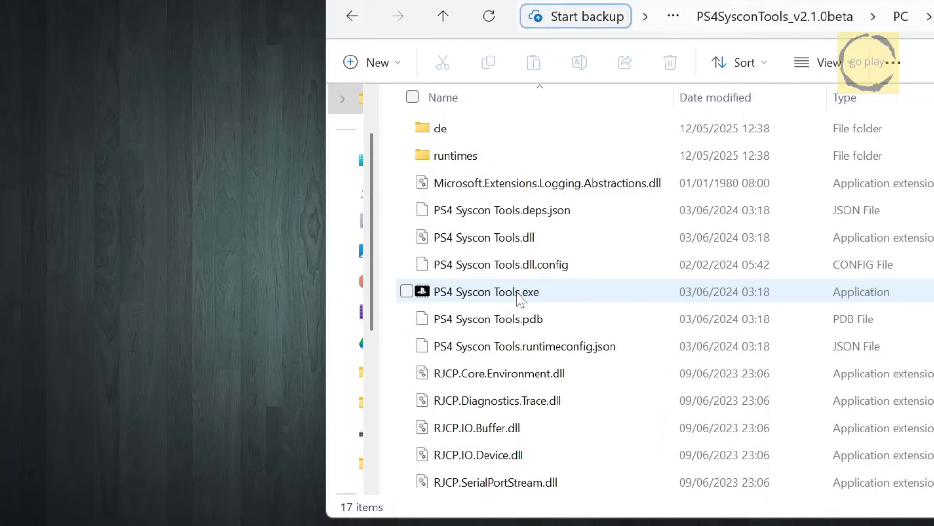
{"action": "double_click", "coordinate": [485, 291]}
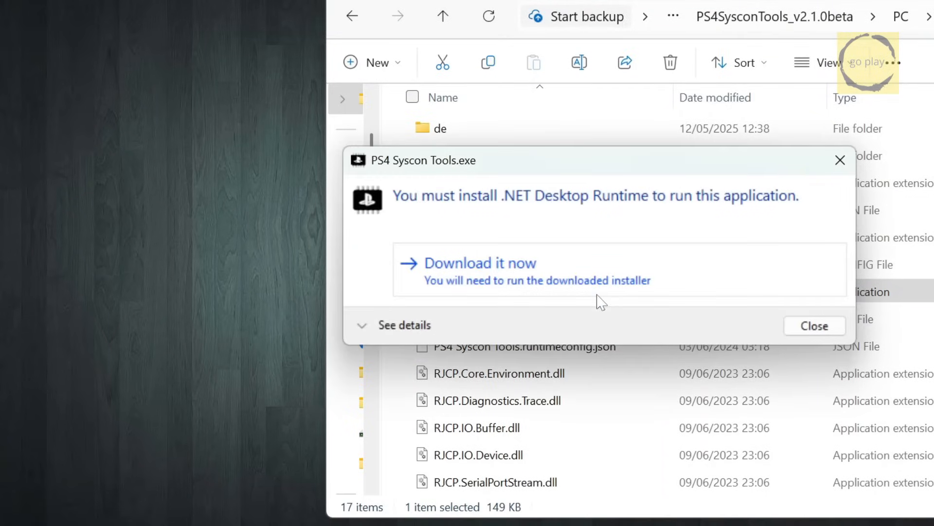
{"action": "mouse_move", "coordinate": [450, 269]}
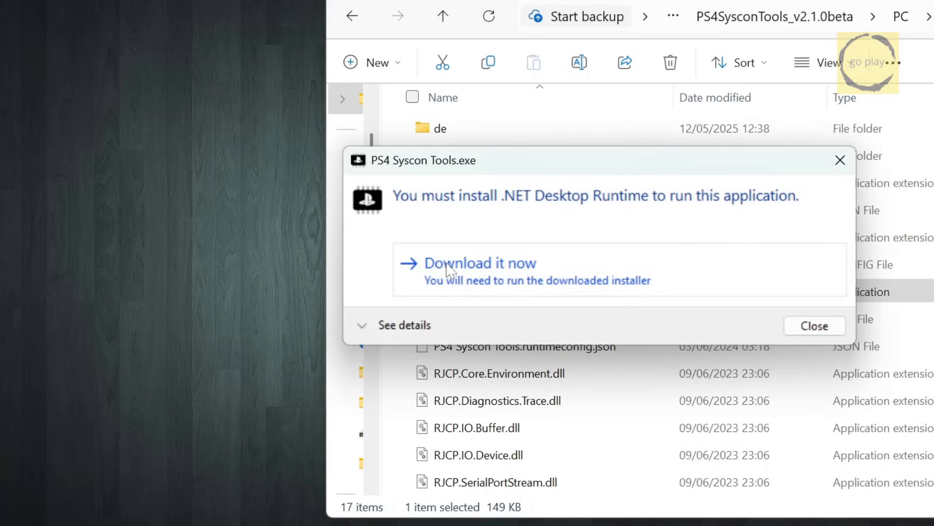
{"action": "left_click", "coordinate": [478, 263]}
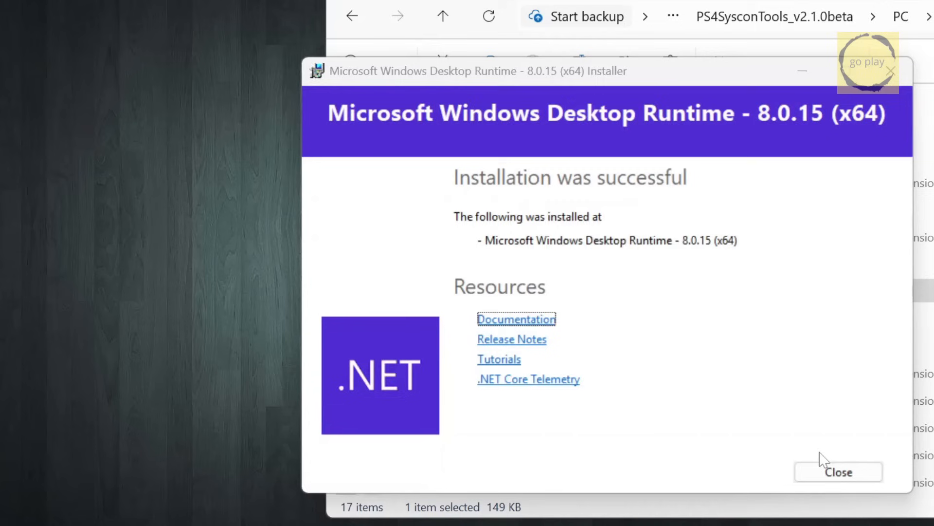
- Relaunch PS4 Syscon Tools with Advanced Options on and Write Syscon NVS/SNVS Only selected
{"action": "left_click", "coordinate": [837, 472]}
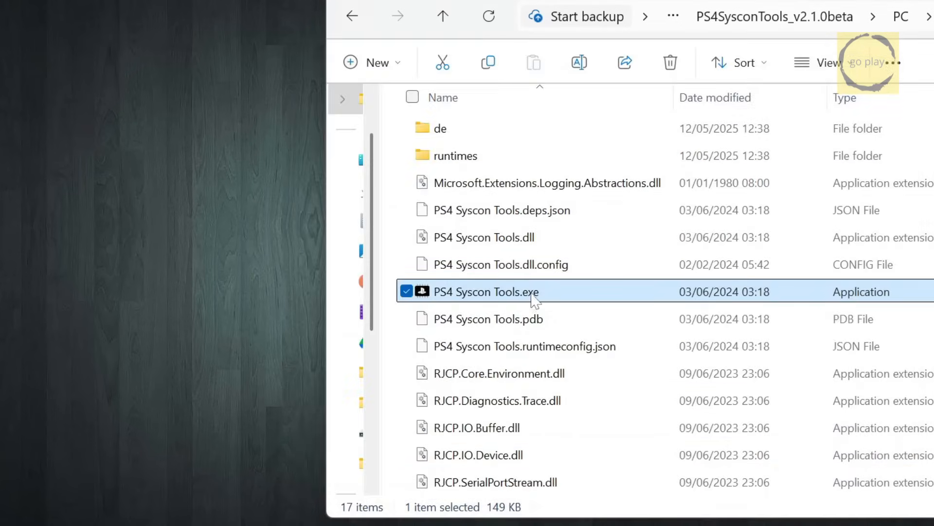
{"action": "double_click", "coordinate": [486, 292]}
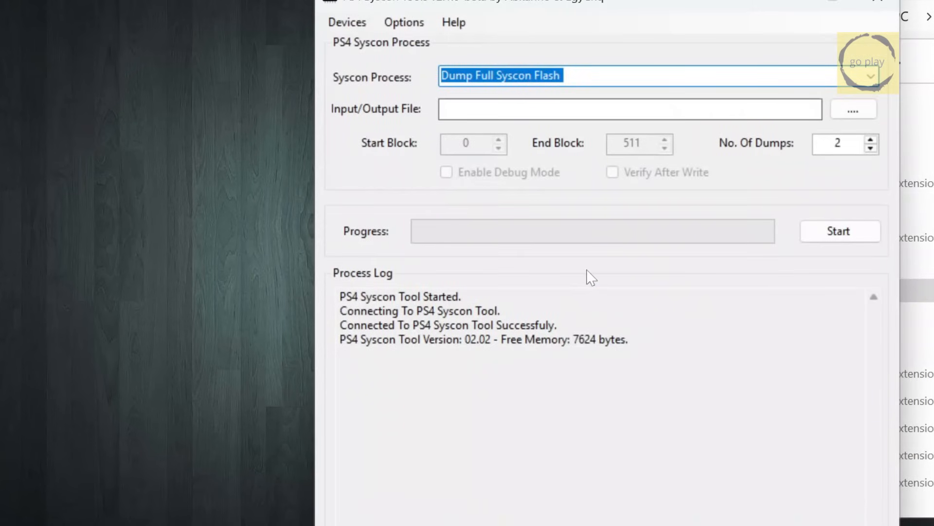
{"action": "left_click", "coordinate": [404, 21]}
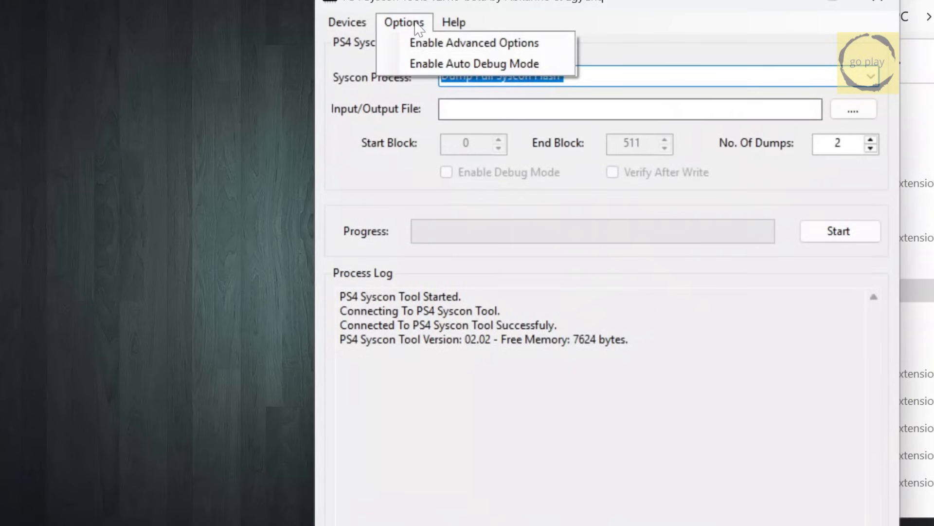
{"action": "left_click", "coordinate": [473, 42]}
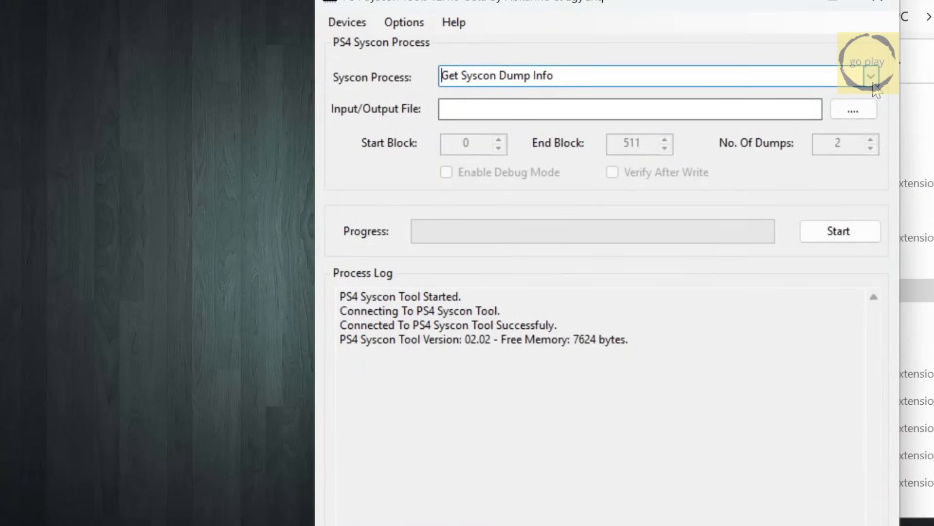
{"action": "left_click", "coordinate": [869, 76]}
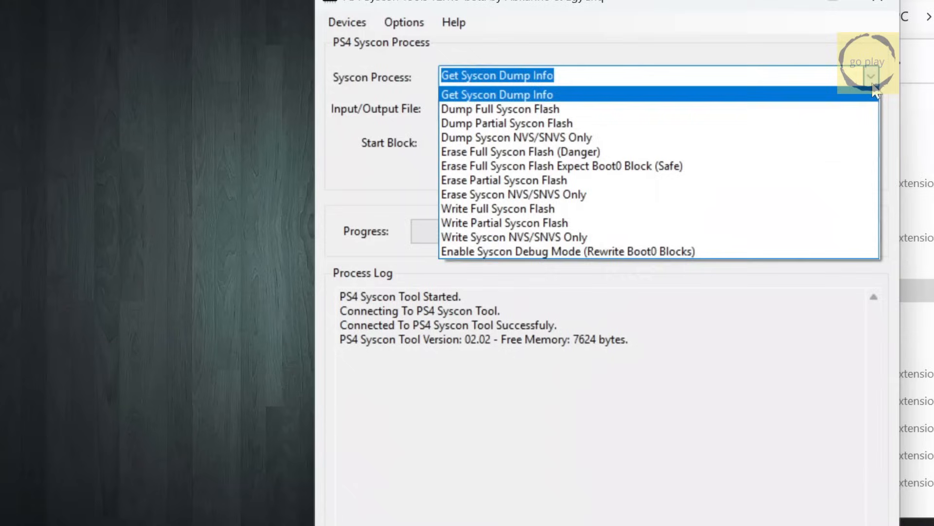
{"action": "mouse_move", "coordinate": [608, 237]}
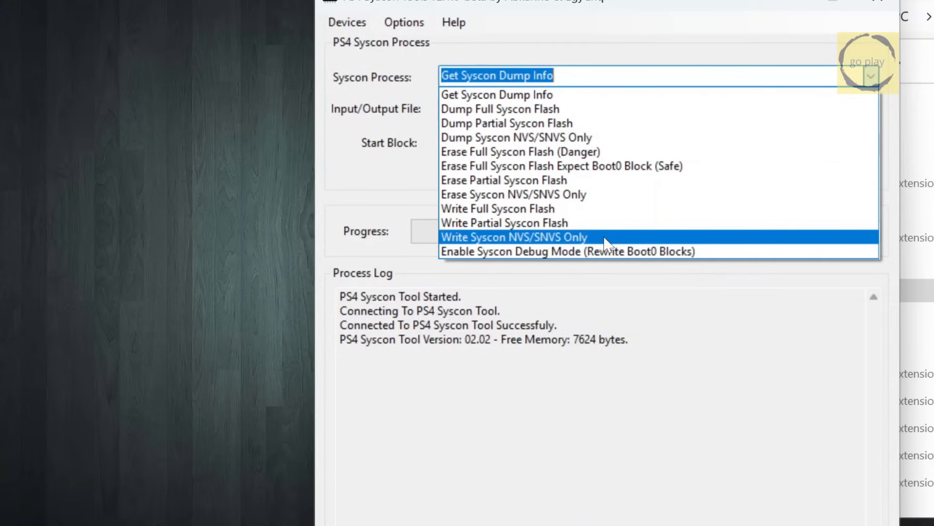
{"action": "left_click", "coordinate": [514, 236]}
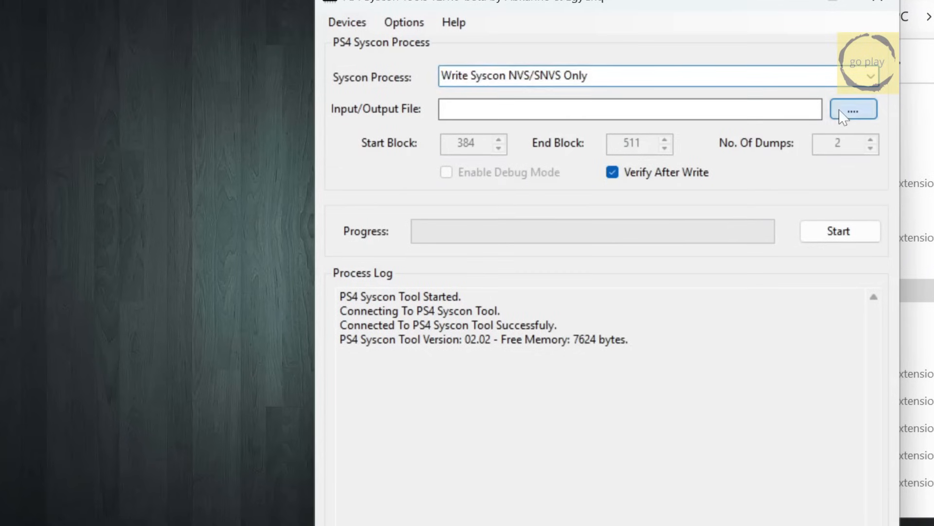
- Write syscon-01_patch_A.bin to NVS/SNVS blocks 384–511 and dismiss the success message
{"action": "left_click", "coordinate": [853, 109]}
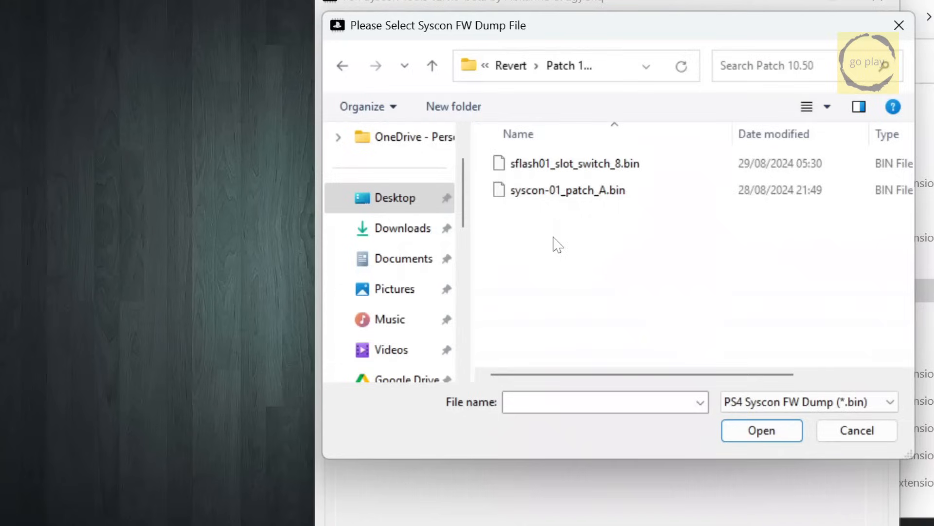
{"action": "left_click", "coordinate": [566, 190]}
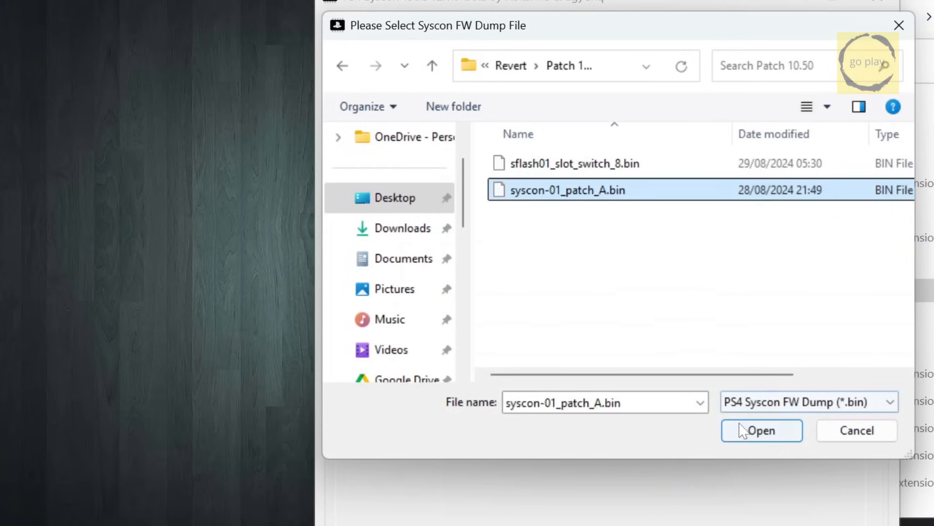
{"action": "left_click", "coordinate": [761, 431]}
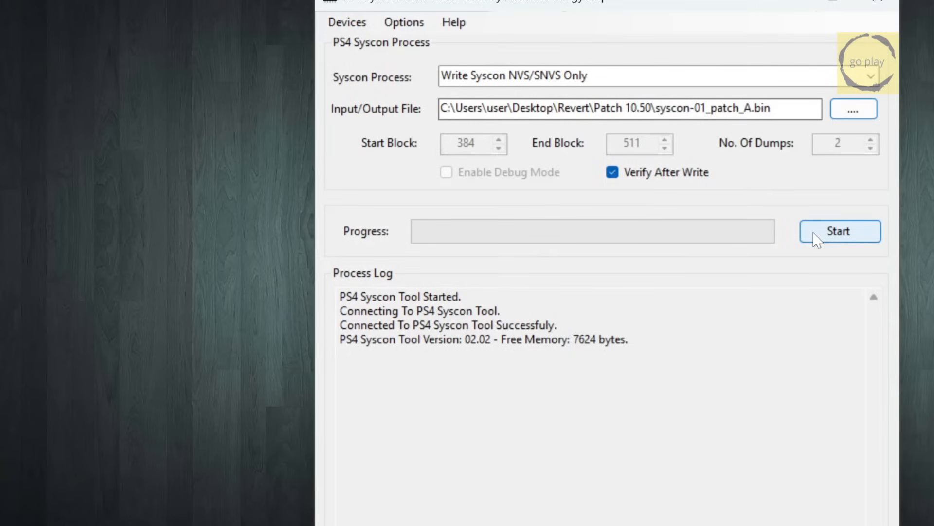
{"action": "left_click", "coordinate": [839, 231]}
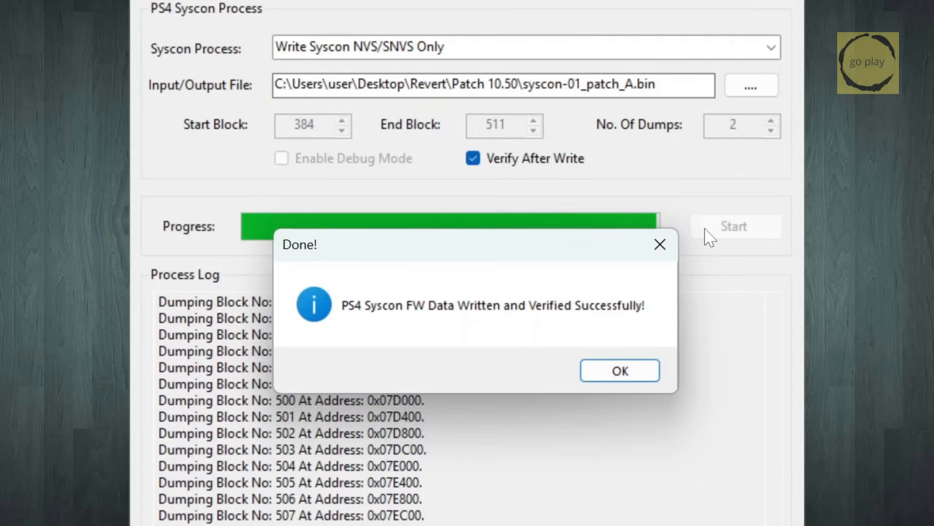
{"action": "left_click", "coordinate": [619, 370]}
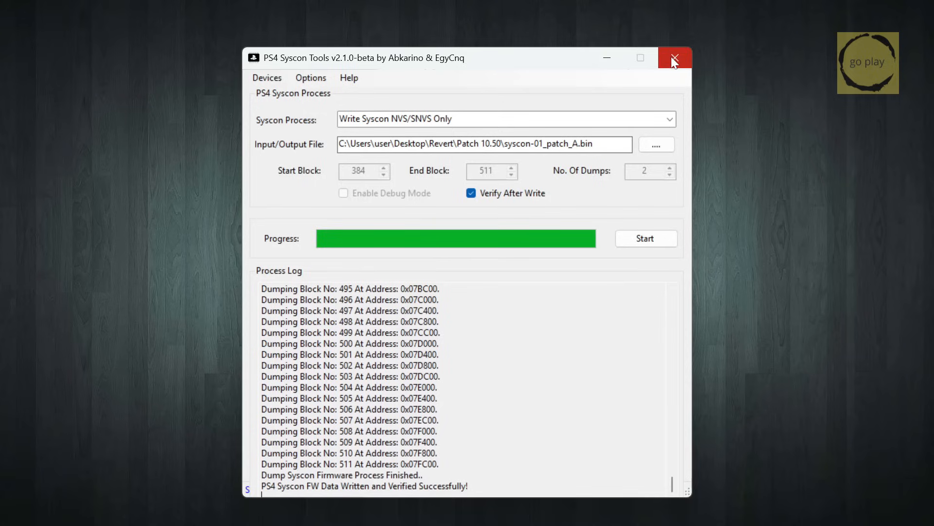
{"action": "left_click", "coordinate": [675, 58]}
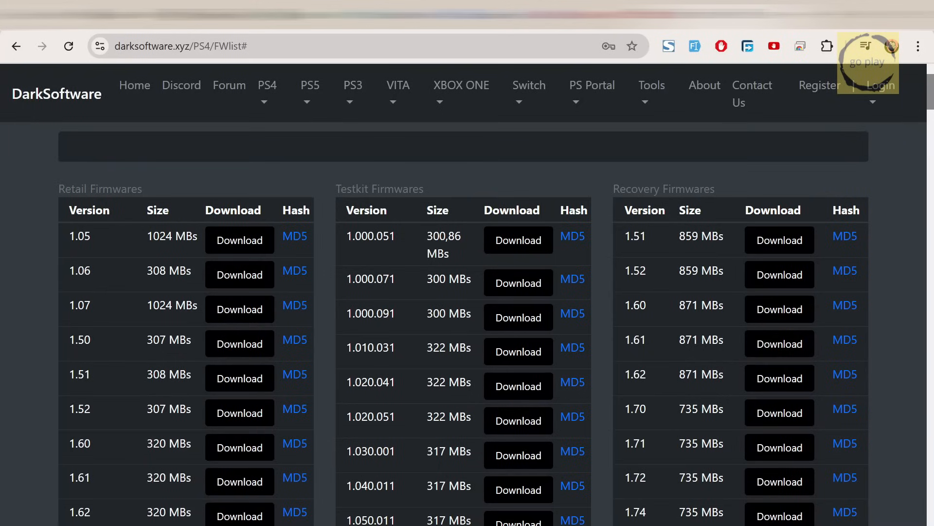
{"action": "mouse_move", "coordinate": [611, 202]}
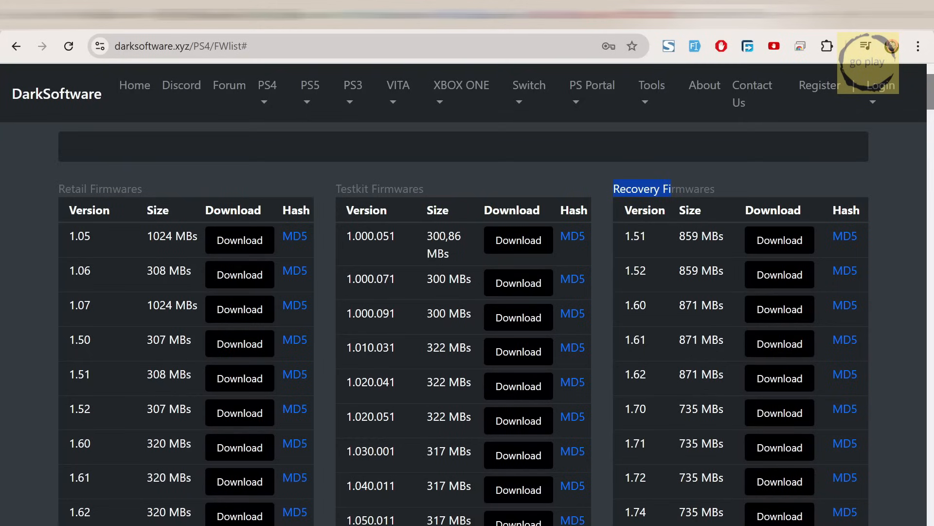
{"action": "mouse_move", "coordinate": [908, 283]}
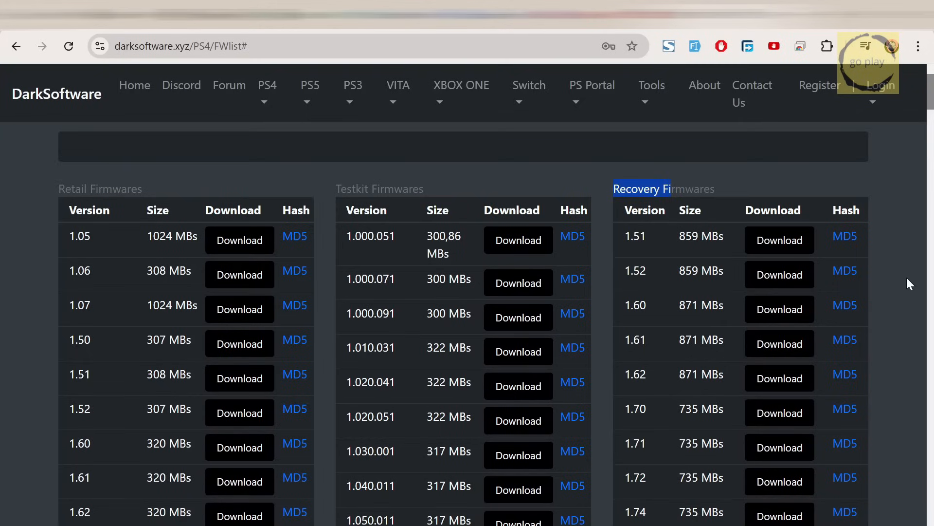
- Scroll the Recovery Firmwares list to version 10.50 and download it
{"action": "scroll", "scroll_direction": "down", "scroll_amount": 3}
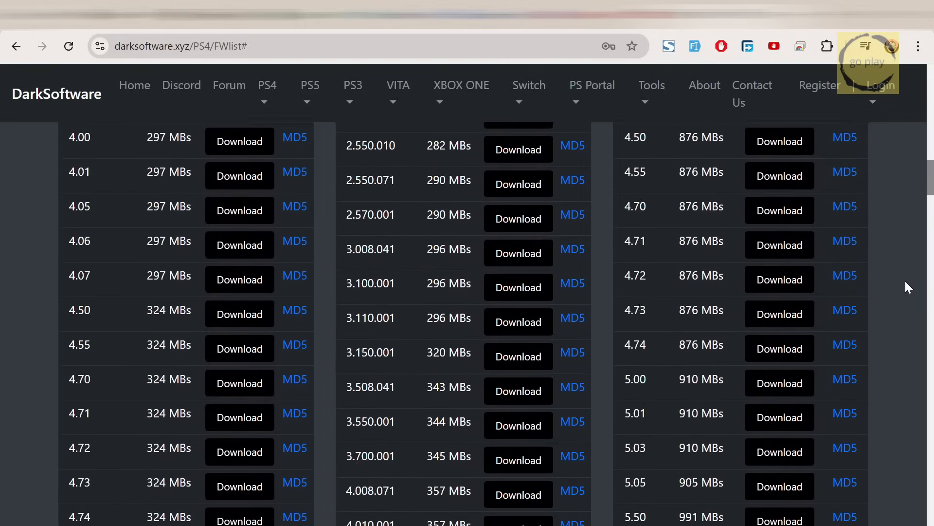
{"action": "scroll", "scroll_direction": "down", "scroll_amount": 3}
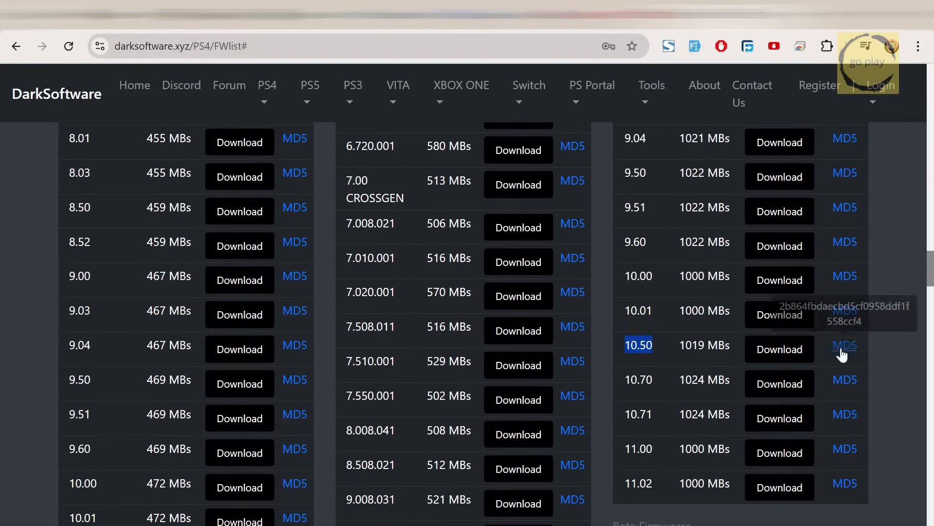
{"action": "left_click", "coordinate": [779, 348]}
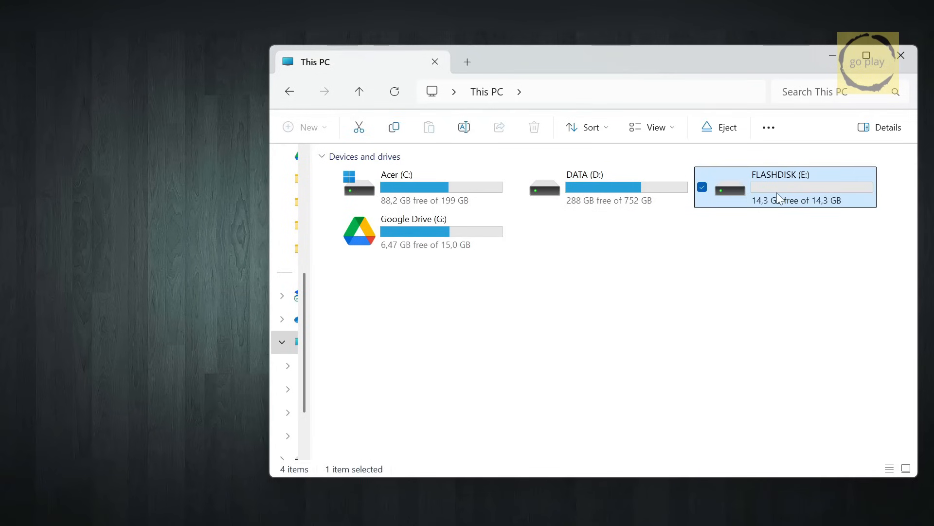
- Make a PS4 folder on FLASHDISK (E:), then an UPDATE folder inside it, and open it
{"action": "left_click", "coordinate": [784, 187]}
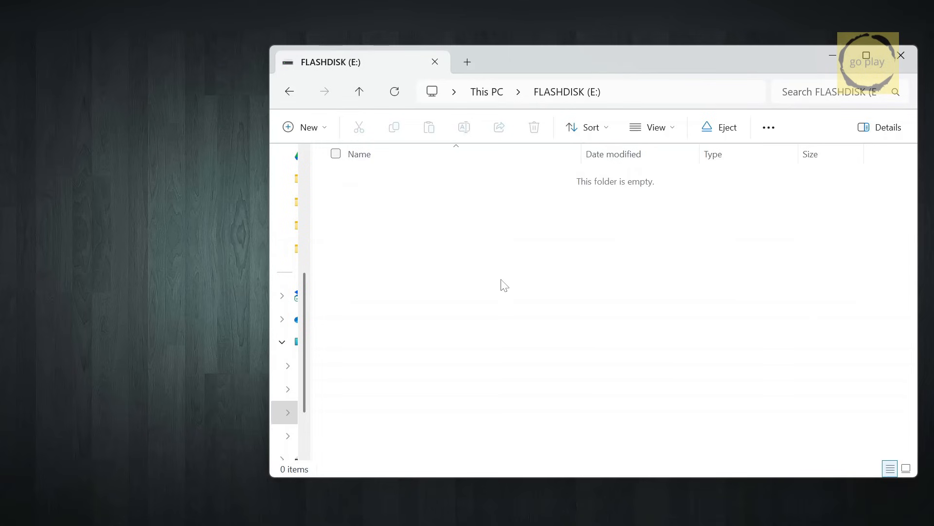
{"action": "left_click", "coordinate": [304, 127]}
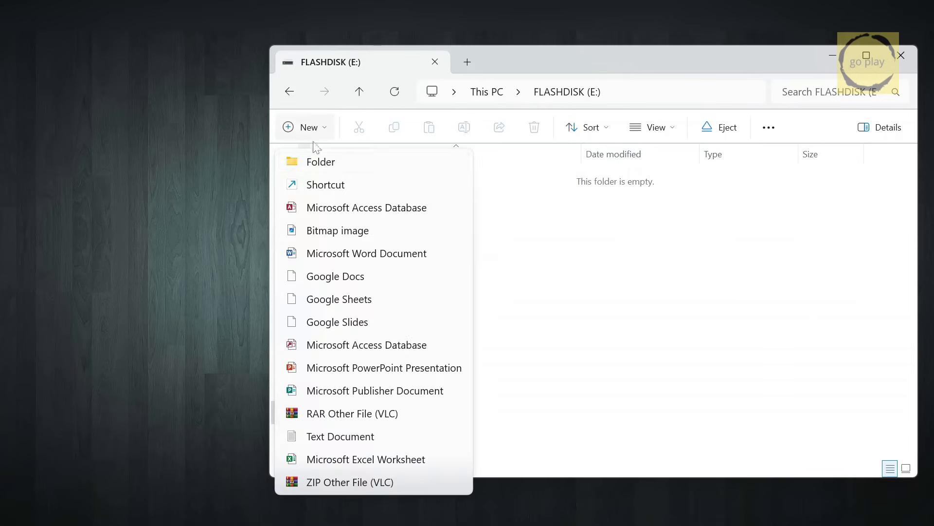
{"action": "left_click", "coordinate": [321, 161]}
{"action": "type", "text": "PS4"}
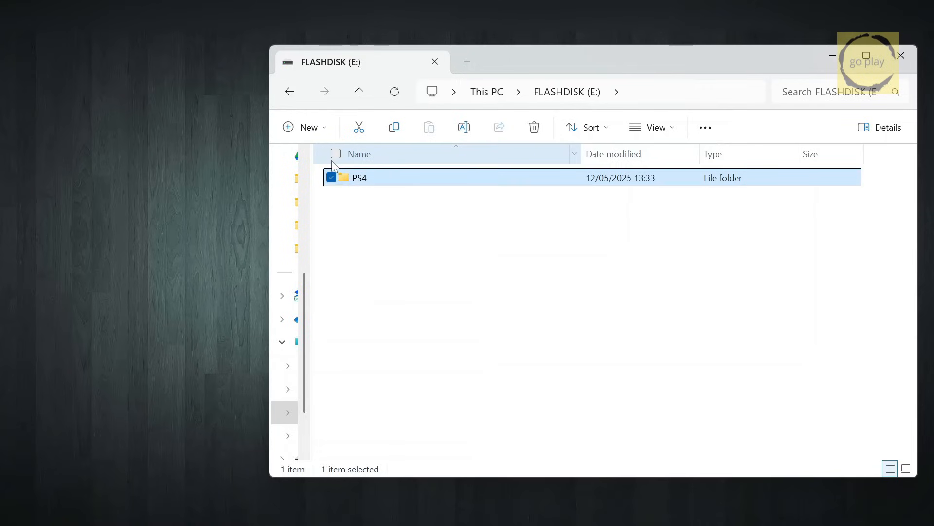
{"action": "double_click", "coordinate": [360, 178]}
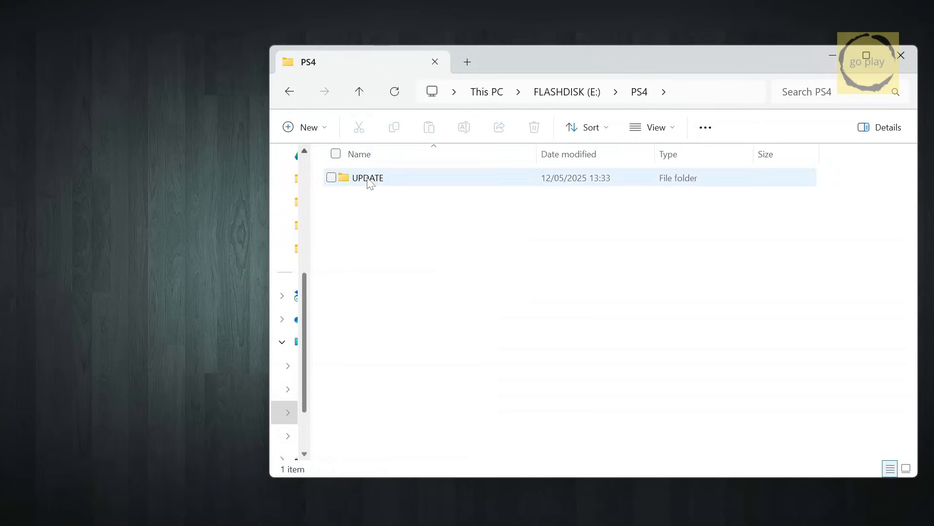
{"action": "double_click", "coordinate": [368, 178]}
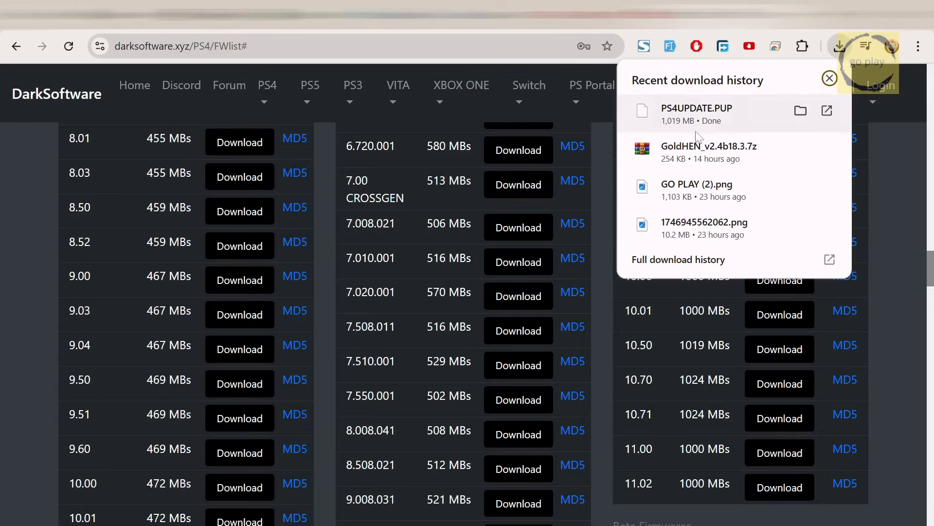
{"action": "mouse_move", "coordinate": [721, 120]}
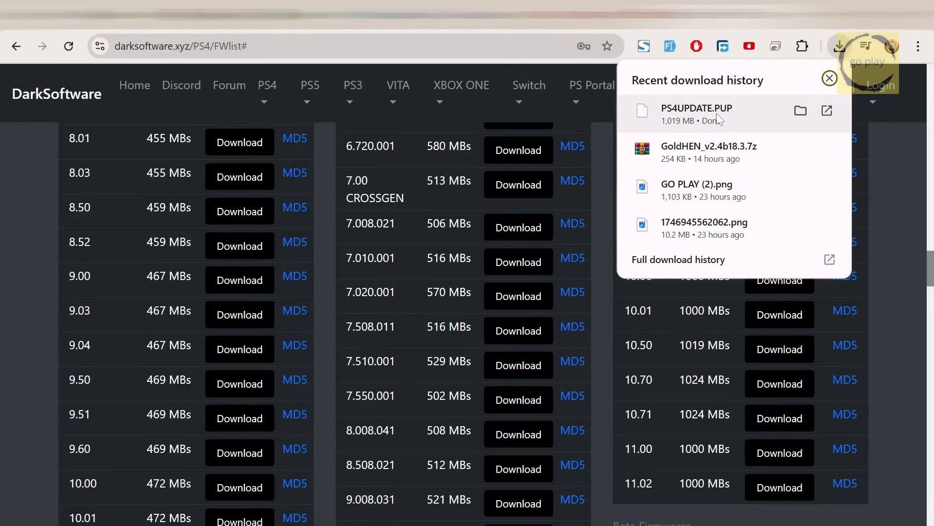
- Drag PS4UPDATE.PUP from Chrome downloads into E:\PS4\UPDATE, then return to This PC
{"action": "left_click", "coordinate": [800, 111]}
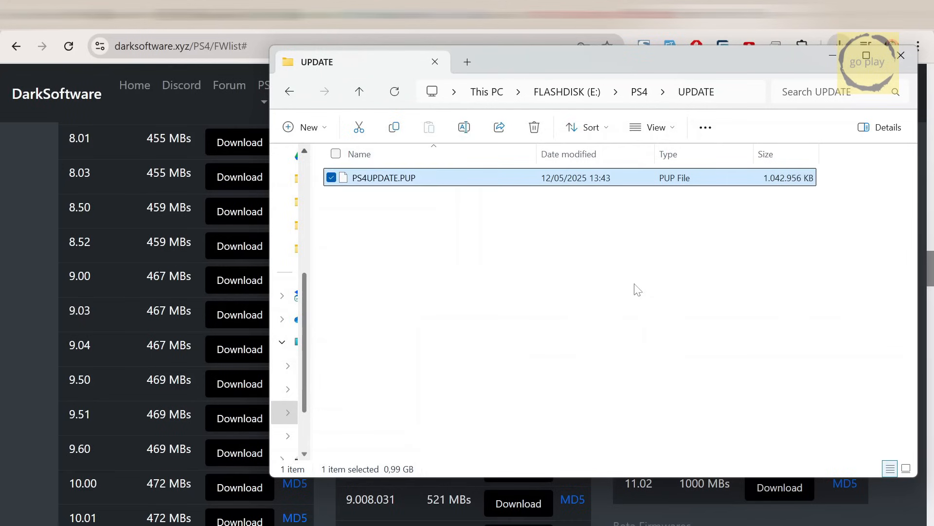
{"action": "left_click", "coordinate": [486, 91]}
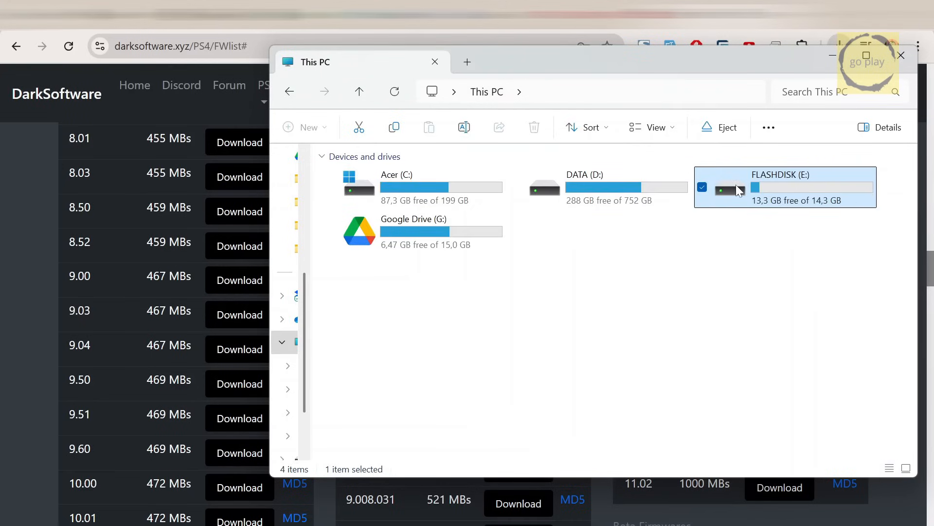